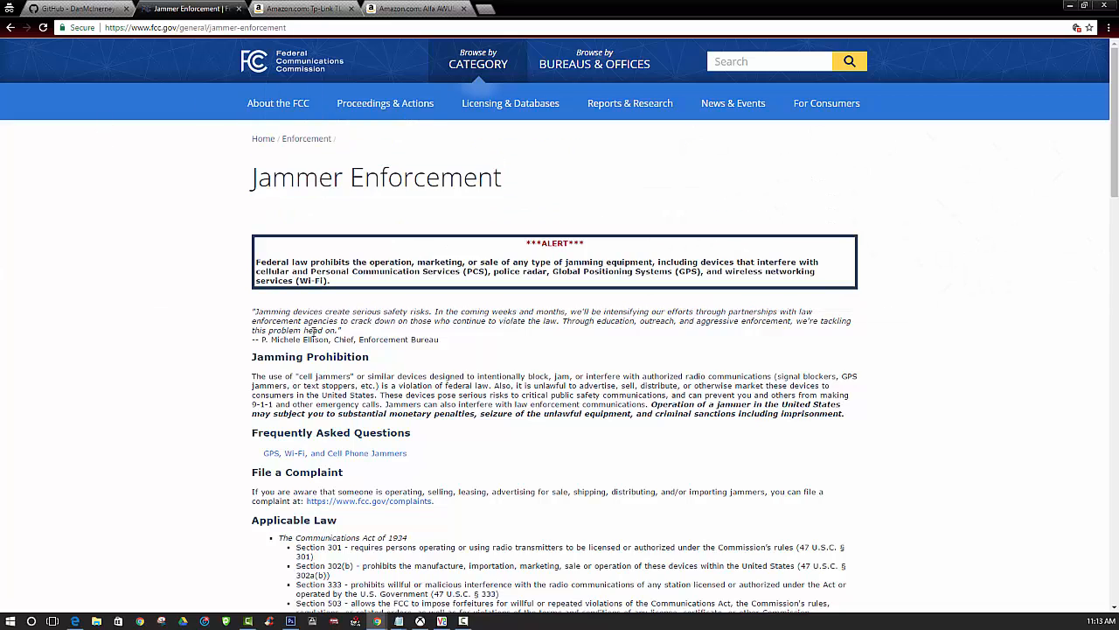
Scroll the FCC page before switching over to the remote Kali desktop.
{"action": "scroll", "scroll_direction": "down", "scroll_amount": 3}
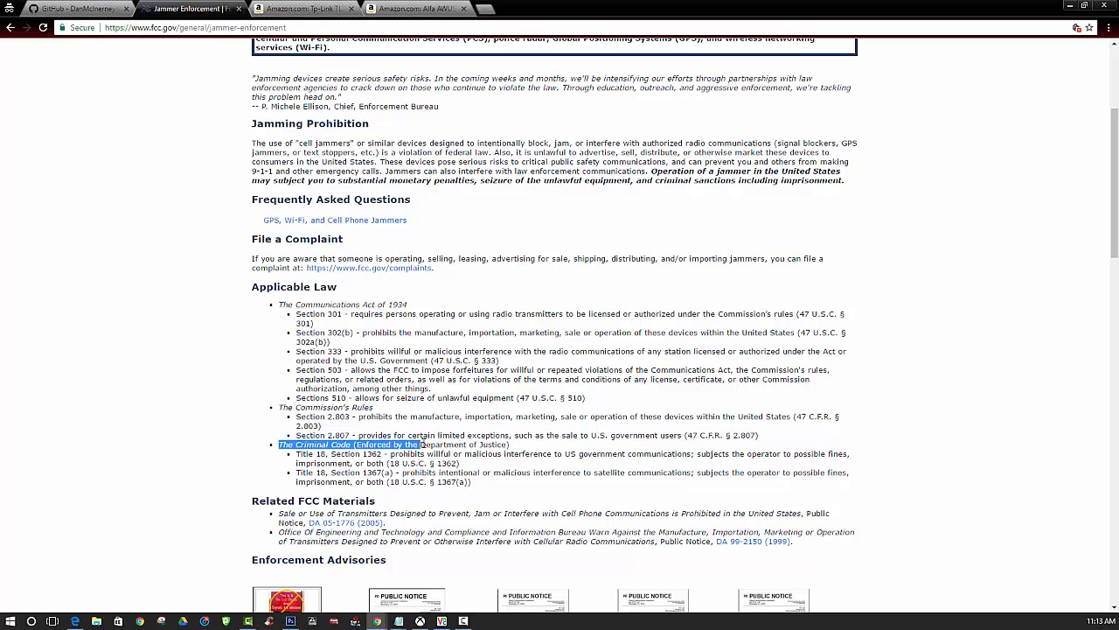
{"action": "scroll", "scroll_direction": "up", "scroll_amount": 3}
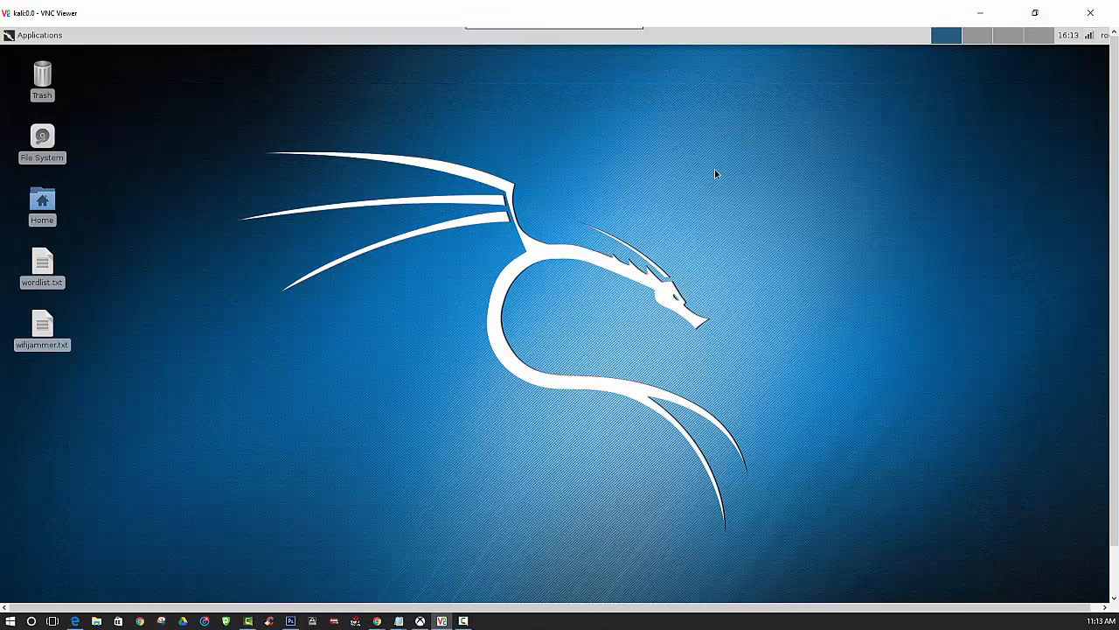
{"action": "mouse_move", "coordinate": [446, 231]}
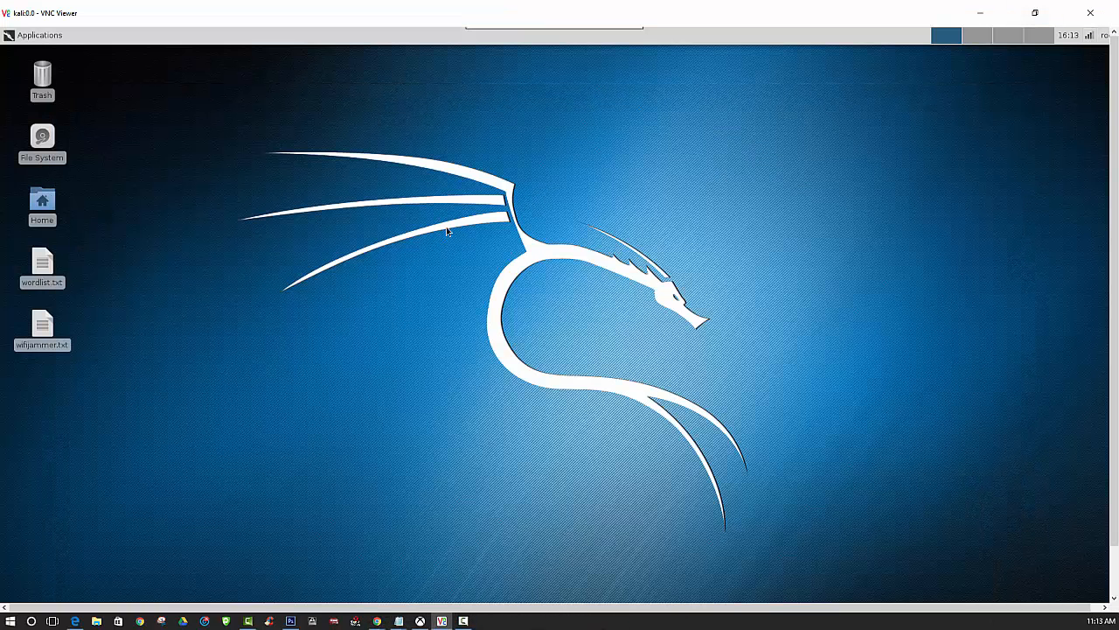
{"action": "mouse_move", "coordinate": [320, 273]}
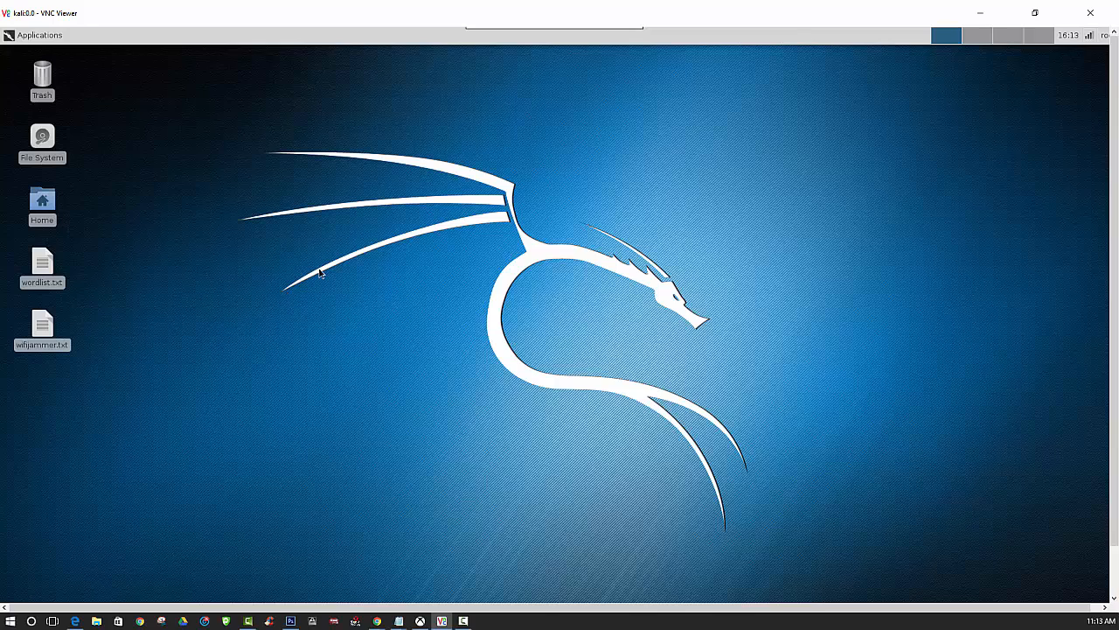
{"action": "mouse_move", "coordinate": [399, 388]}
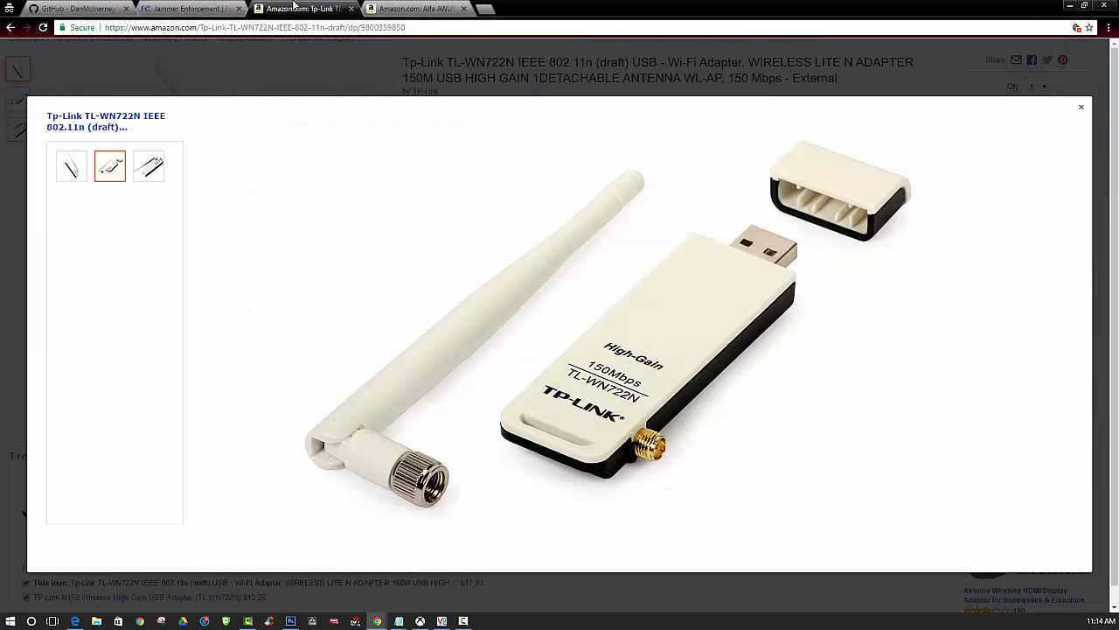
{"action": "mouse_move", "coordinate": [283, 14]}
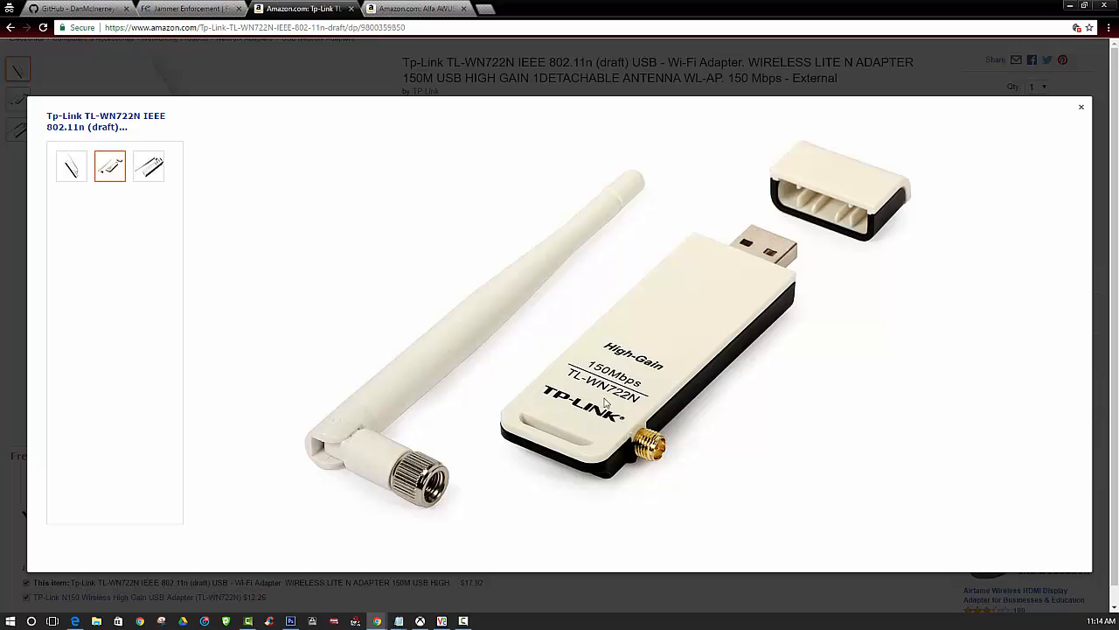
{"action": "mouse_move", "coordinate": [602, 341]}
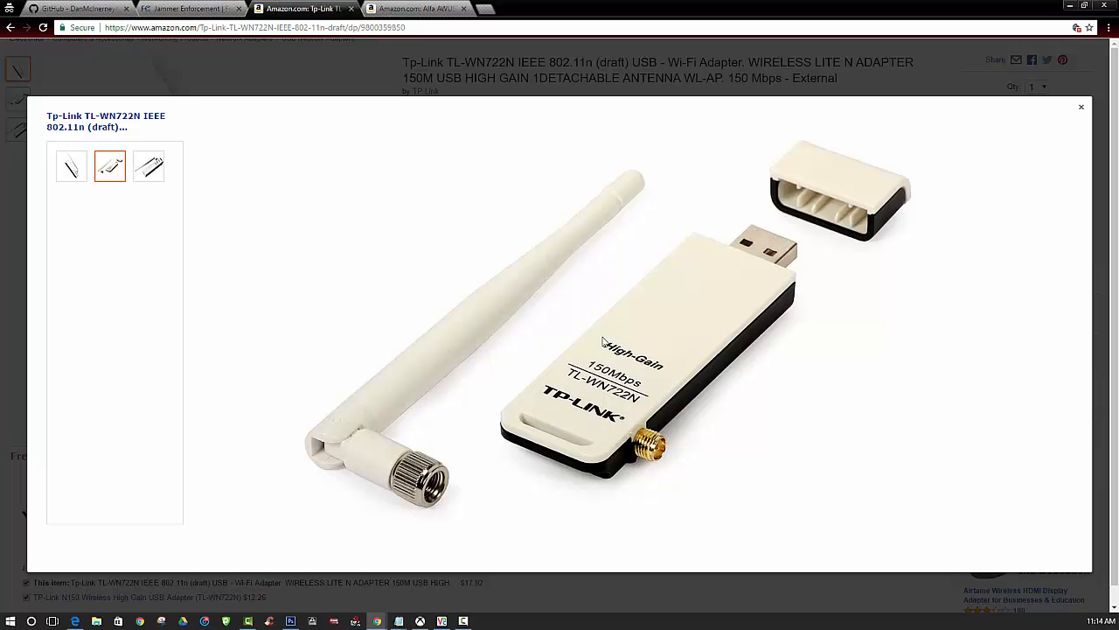
{"action": "mouse_move", "coordinate": [503, 336]}
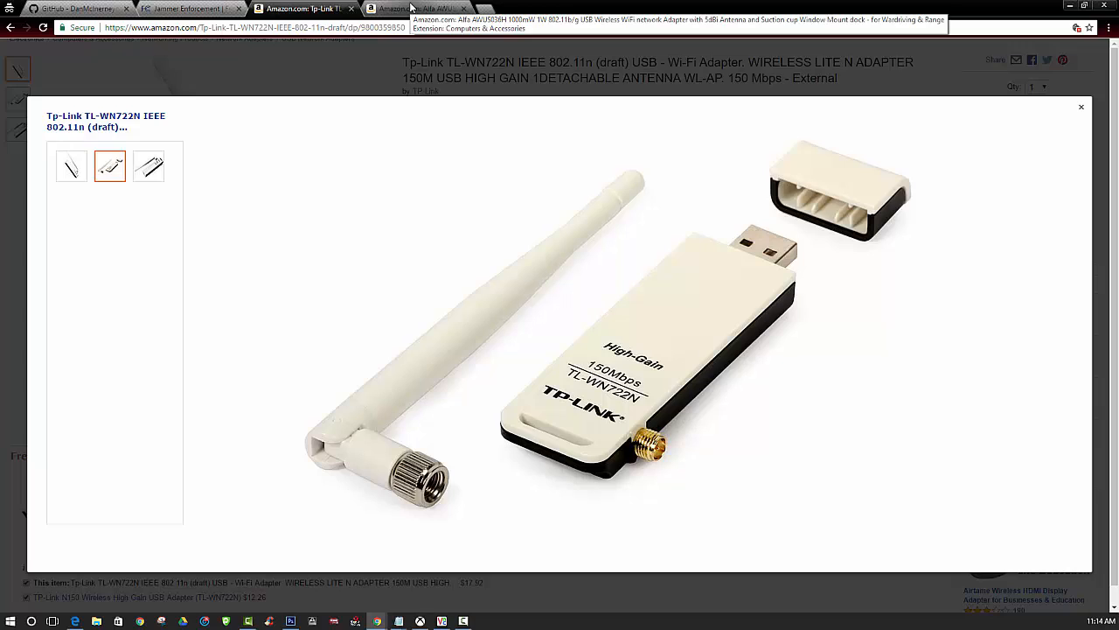
View the Alfa AWUS036H adapter listing, then return to the Kali desktop tab.
{"action": "left_click", "coordinate": [416, 7]}
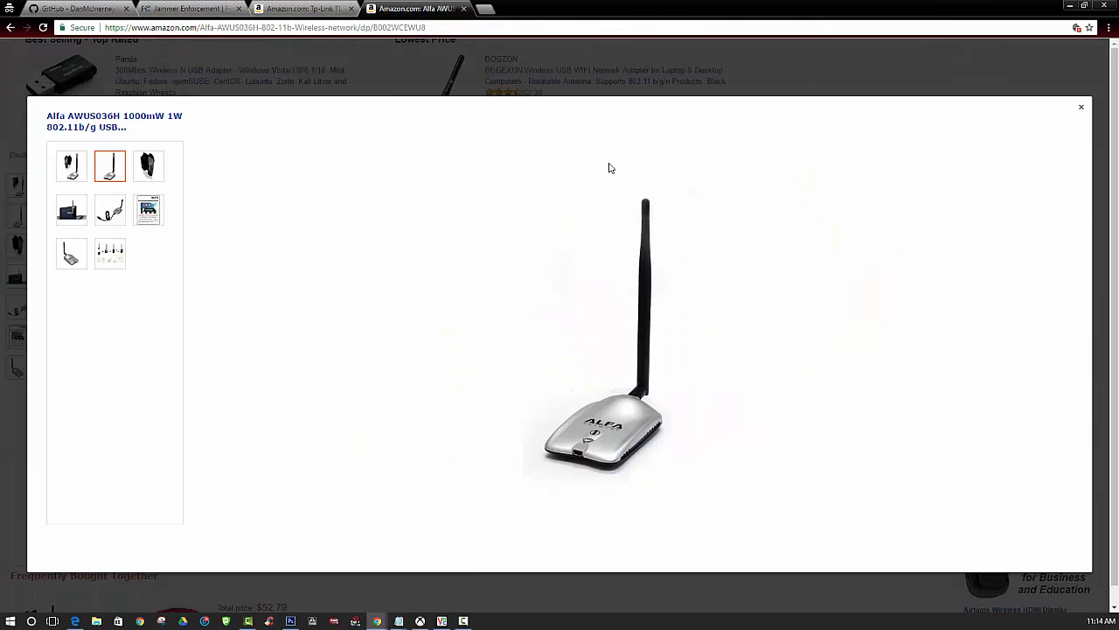
{"action": "mouse_move", "coordinate": [675, 166]}
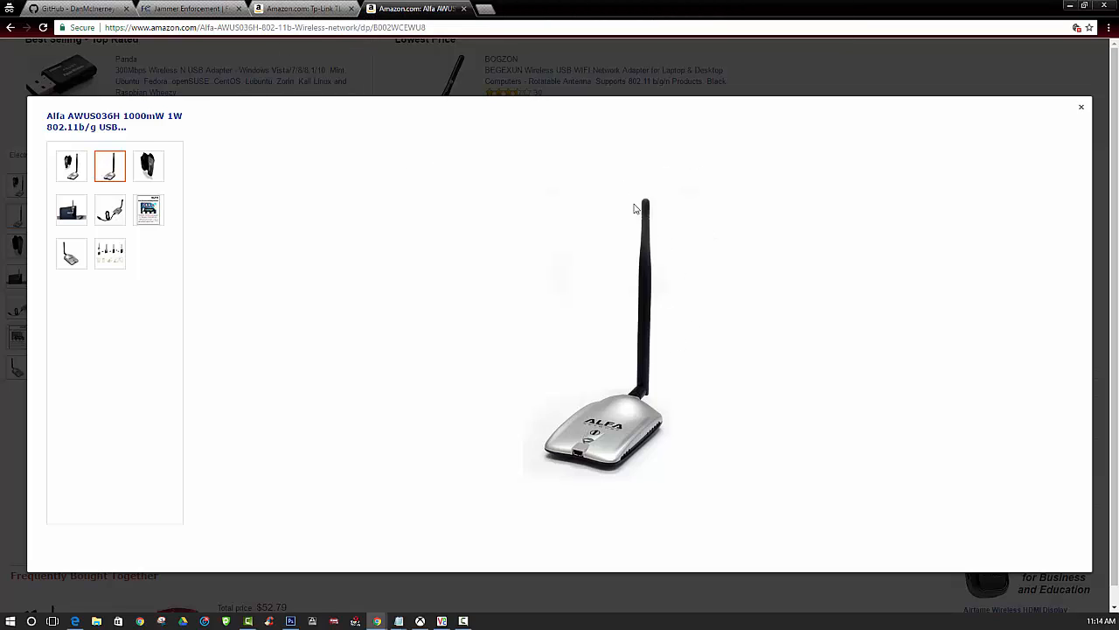
{"action": "left_click", "coordinate": [301, 8]}
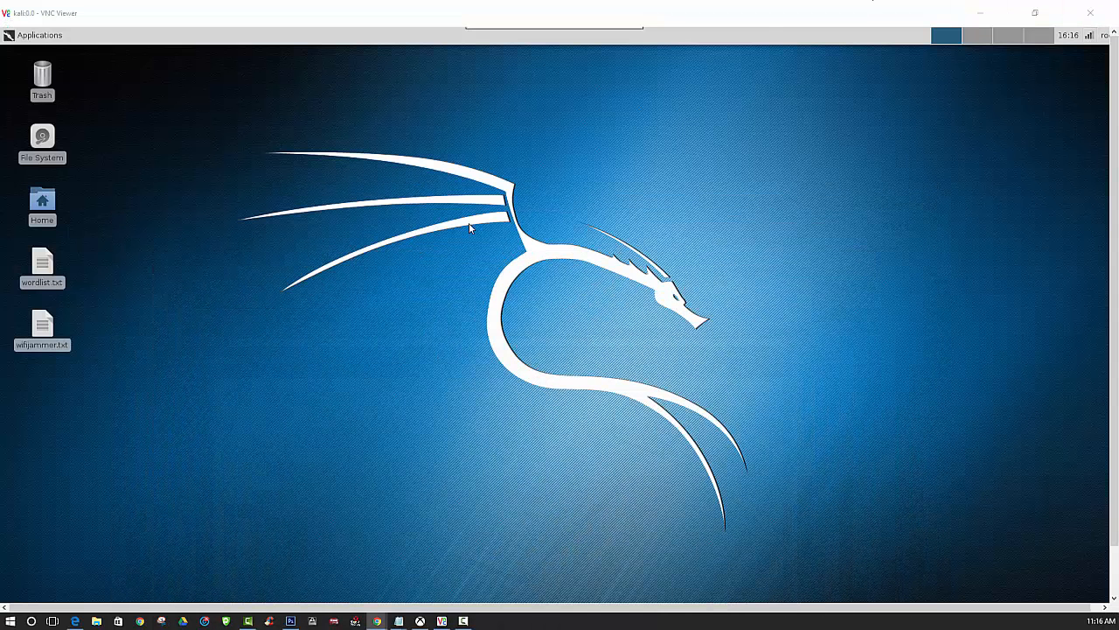
{"action": "mouse_move", "coordinate": [422, 266]}
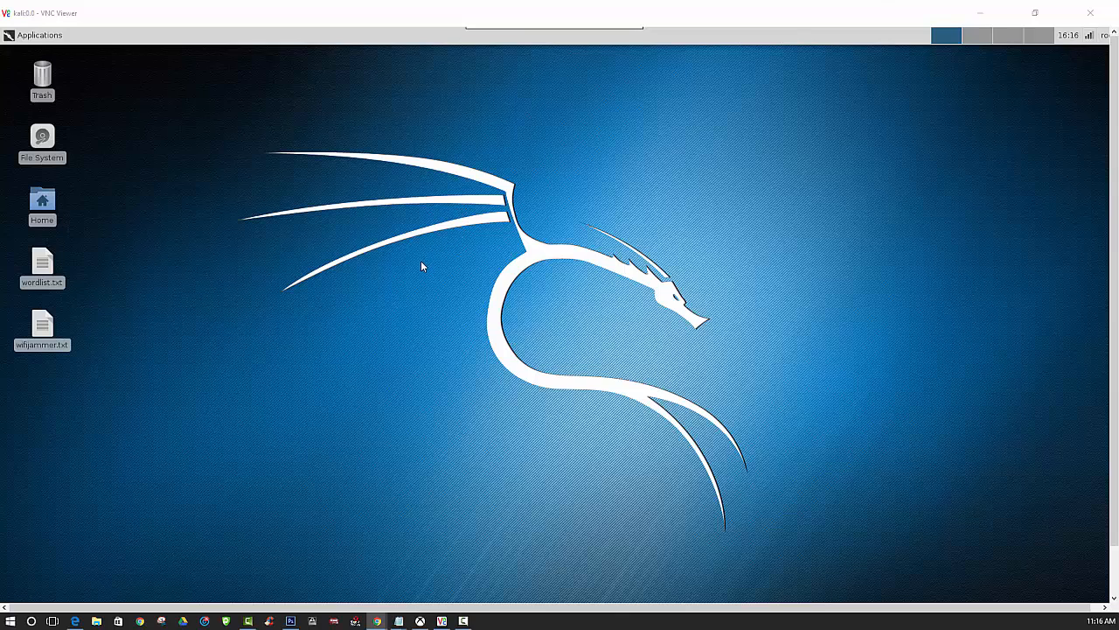
{"action": "mouse_move", "coordinate": [319, 311]}
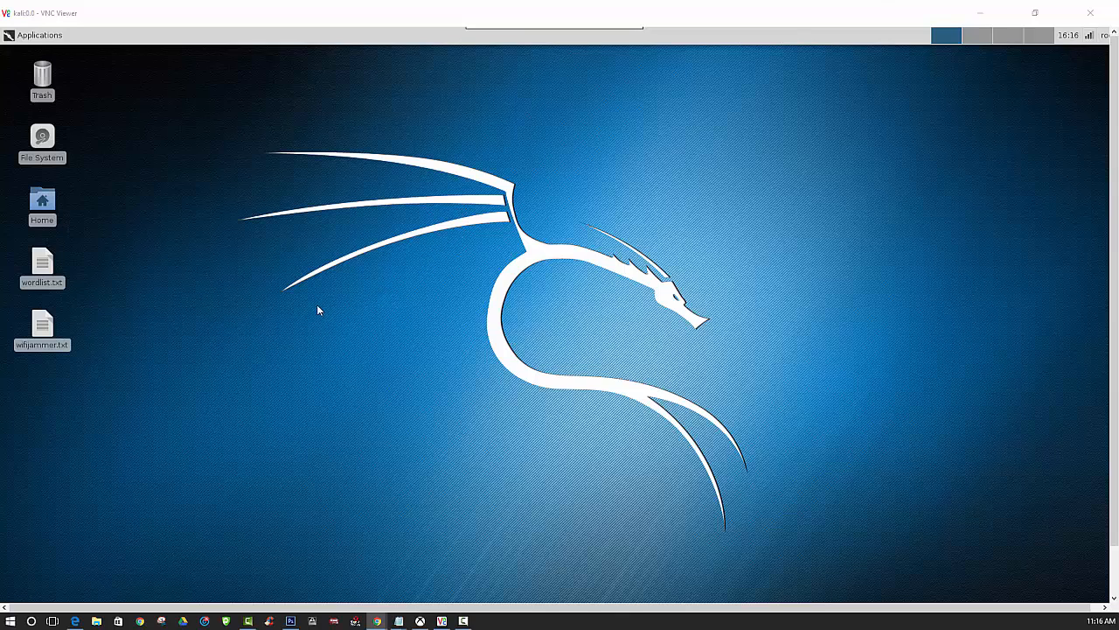
{"action": "mouse_move", "coordinate": [305, 214]}
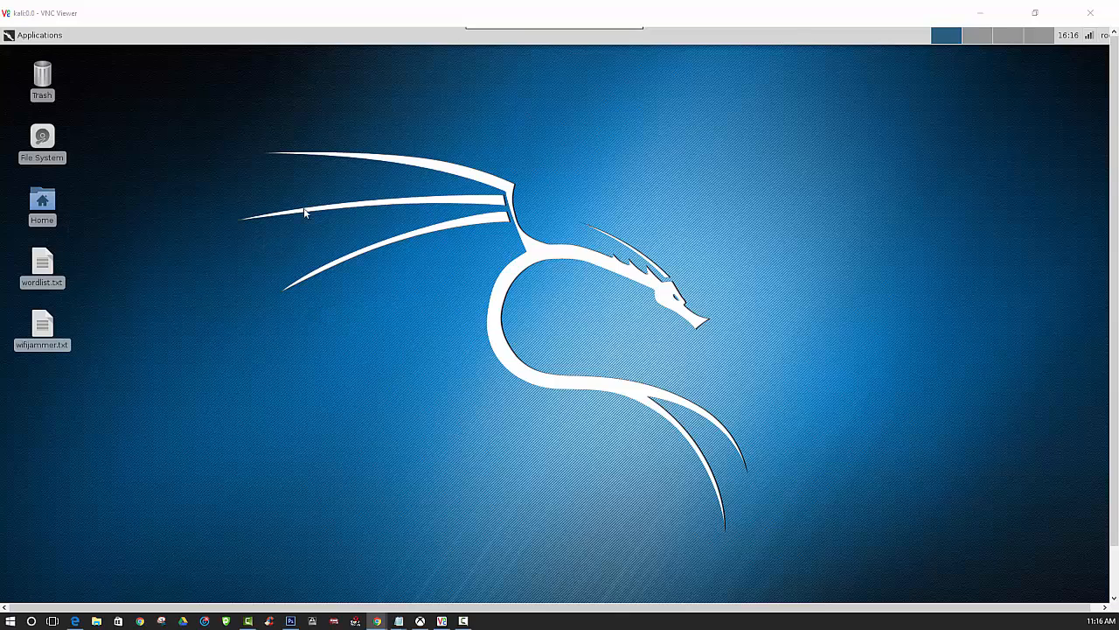
{"action": "mouse_move", "coordinate": [588, 150]}
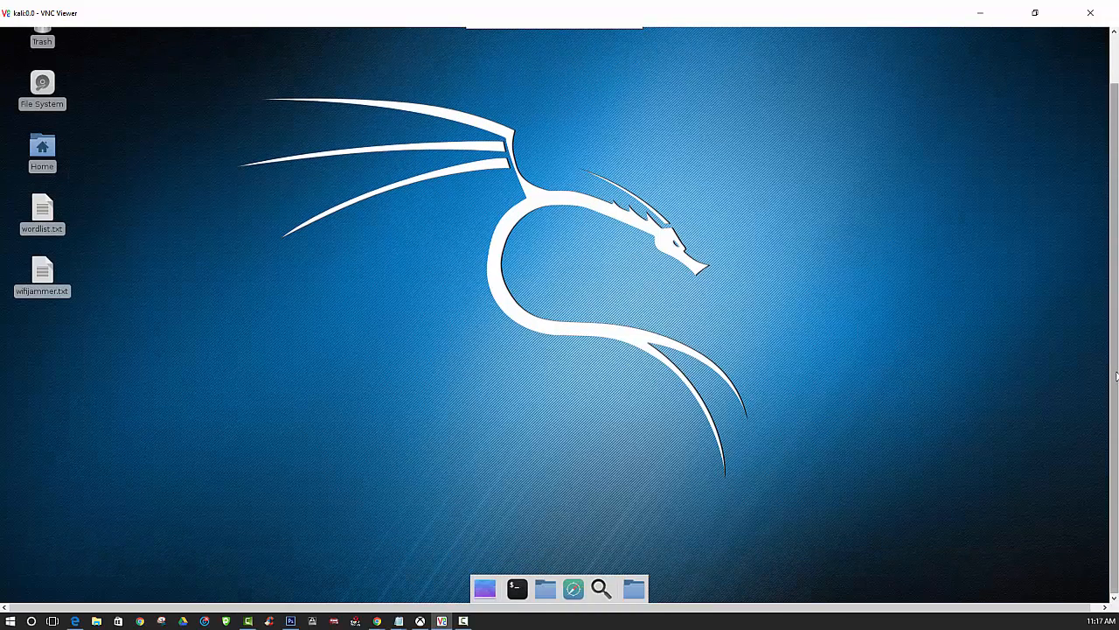
Launch scapy and then python from a new Terminal to confirm both are installed.
{"action": "left_click", "coordinate": [516, 588]}
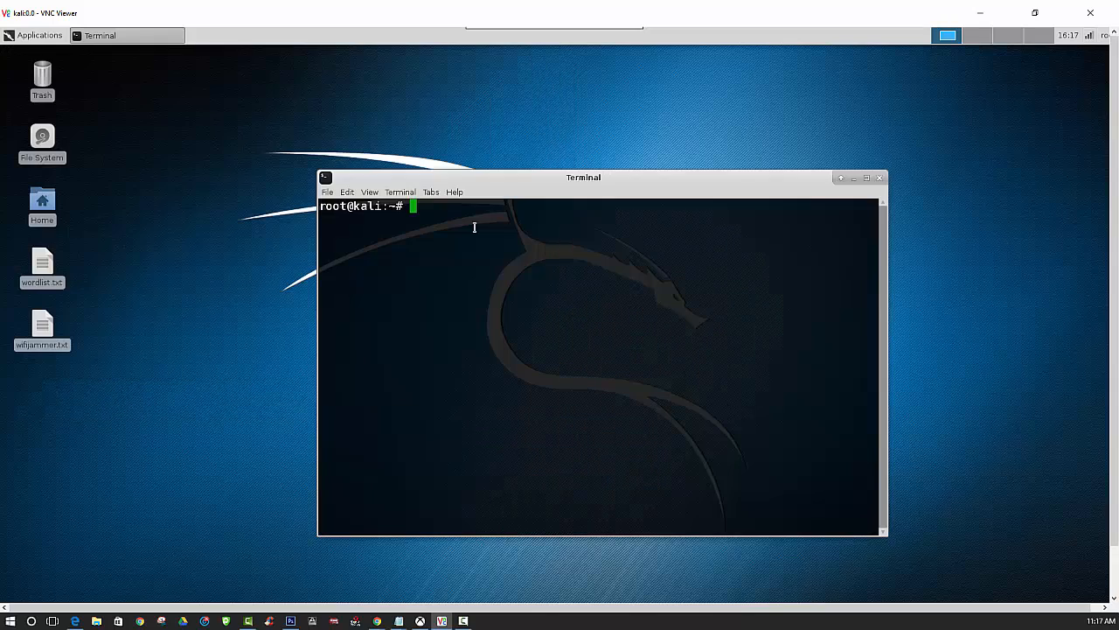
{"action": "type", "text": "sca"}
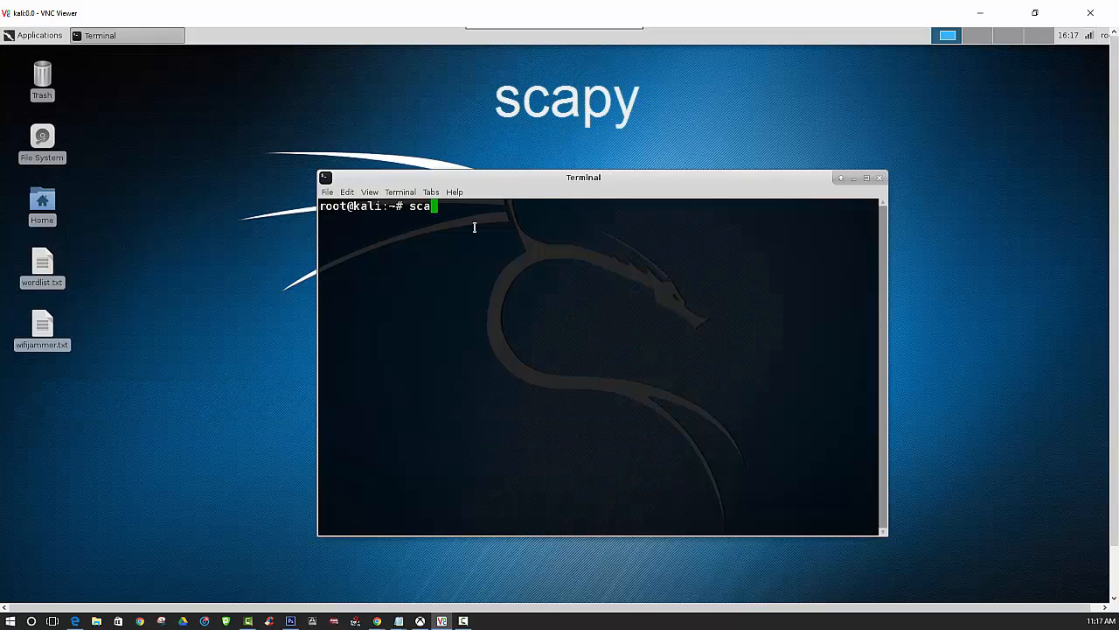
{"action": "type", "text": "py"}
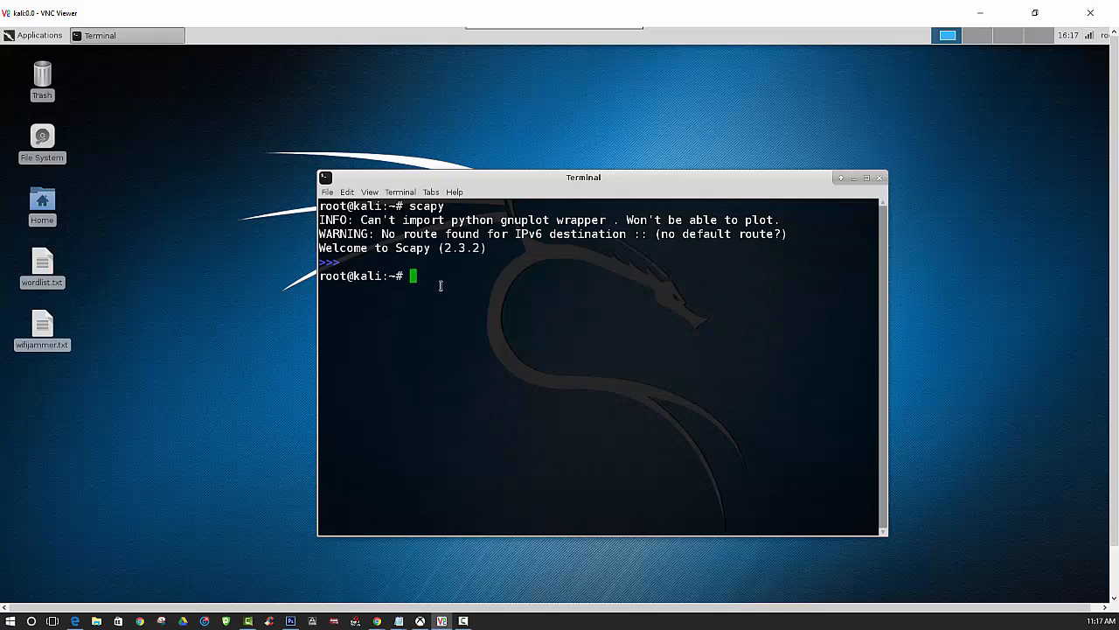
{"action": "type", "text": "python"}
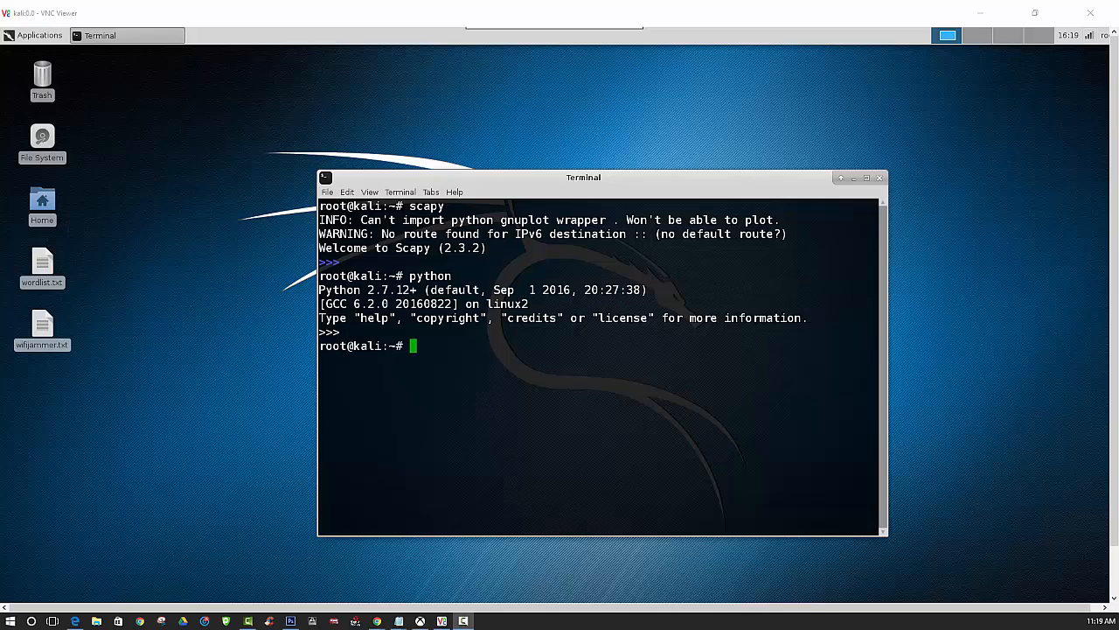
{"action": "mouse_move", "coordinate": [200, 250]}
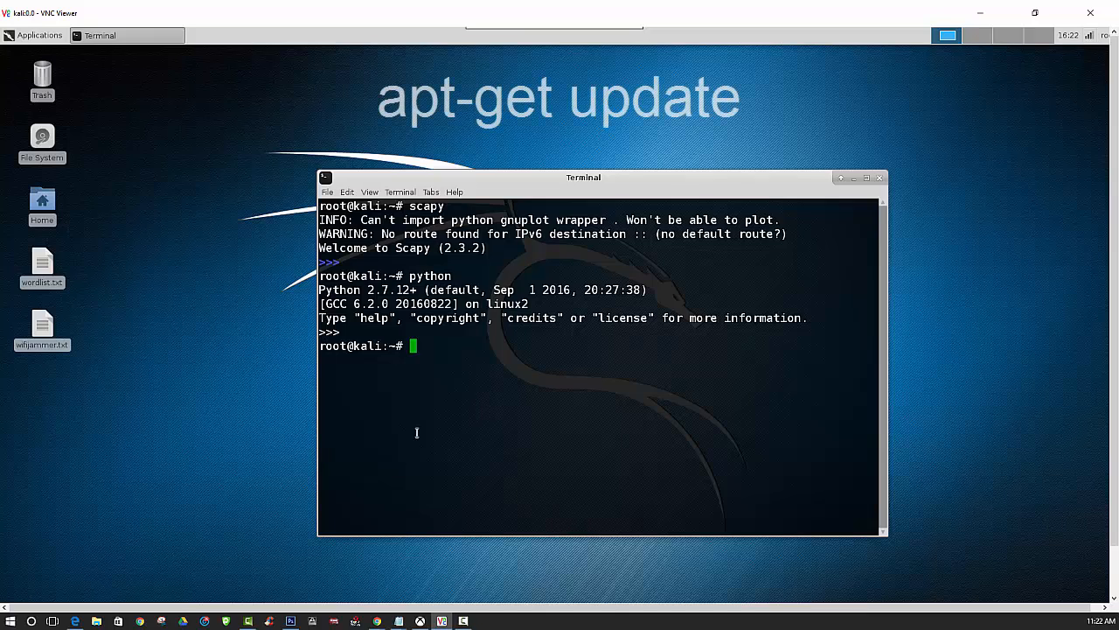
Refresh the package lists with apt-get update, then begin a cd command.
{"action": "type", "text": "apt-get"}
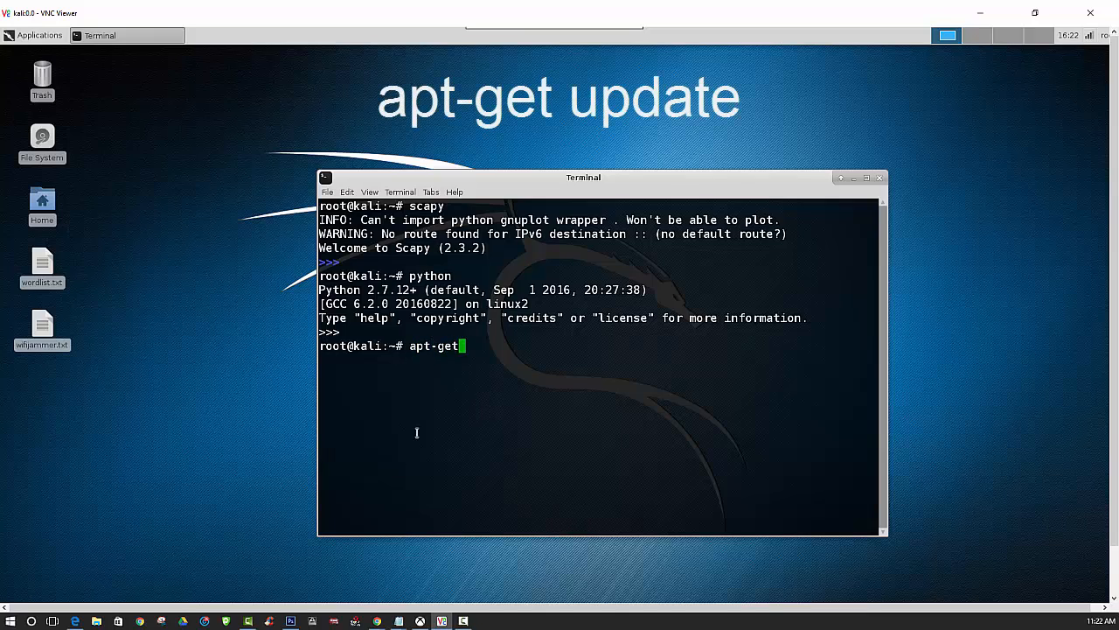
{"action": "type", "text": "update"}
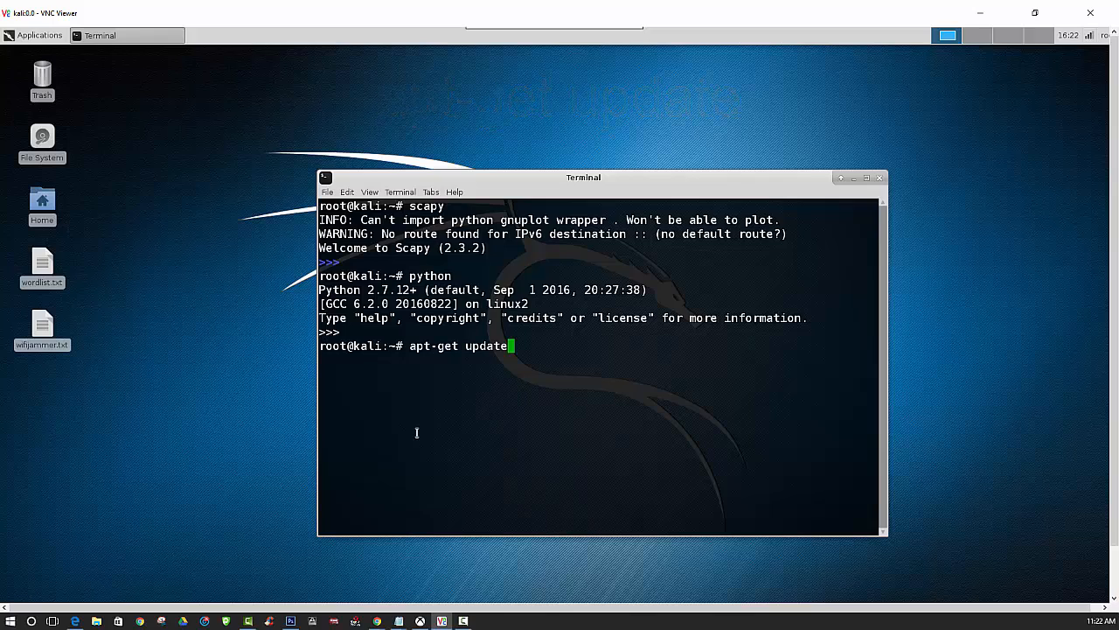
{"action": "key", "text": "Return"}
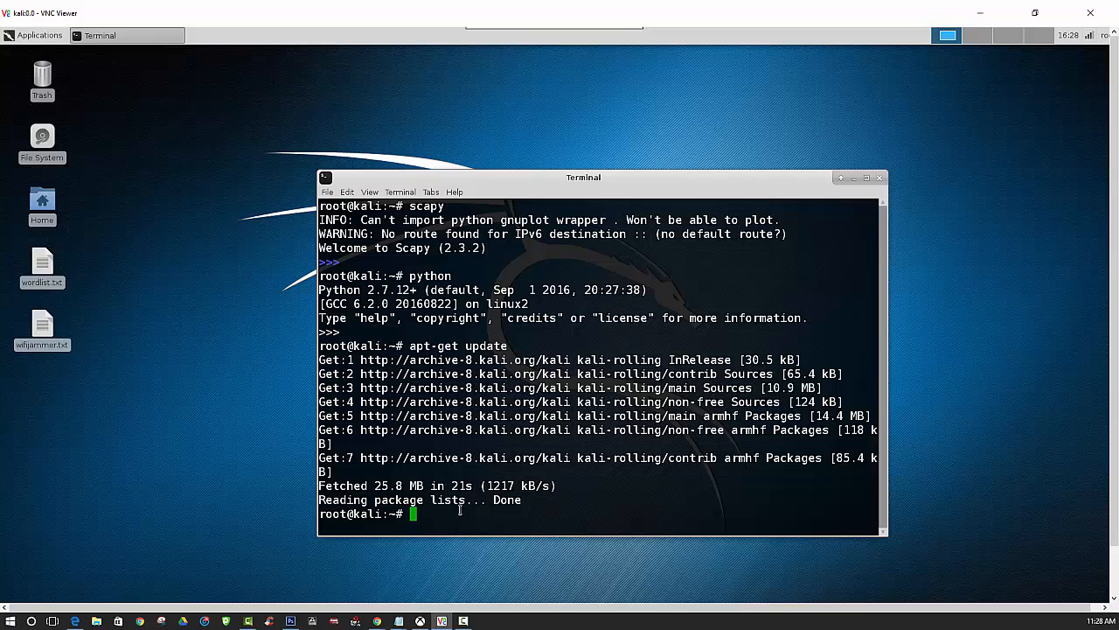
{"action": "type", "text": "cd /"}
{"action": "type", "text": "lllllllllllllllllllllllls"}
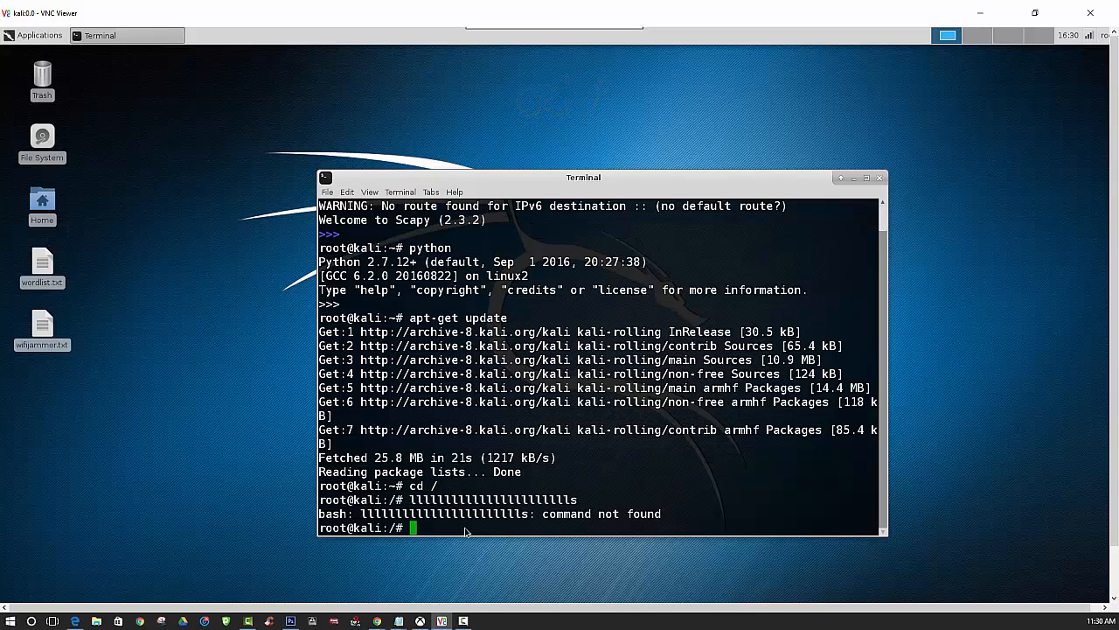
Clear the terminal and create a wifijammer directory with mkdir.
{"action": "type", "text": "clear"}
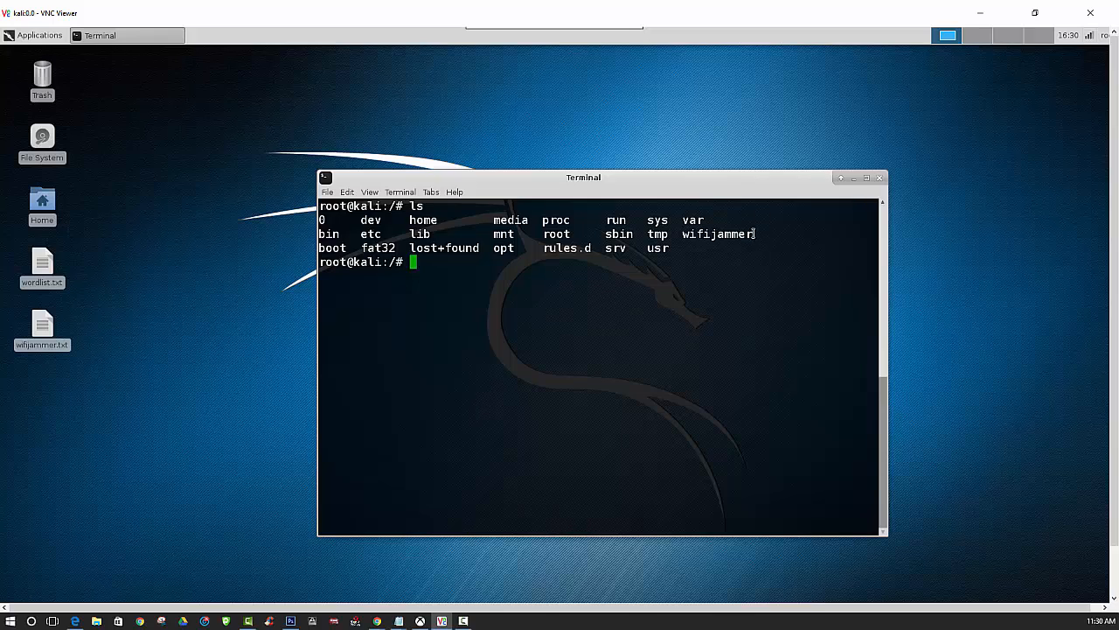
{"action": "double_click", "coordinate": [717, 234]}
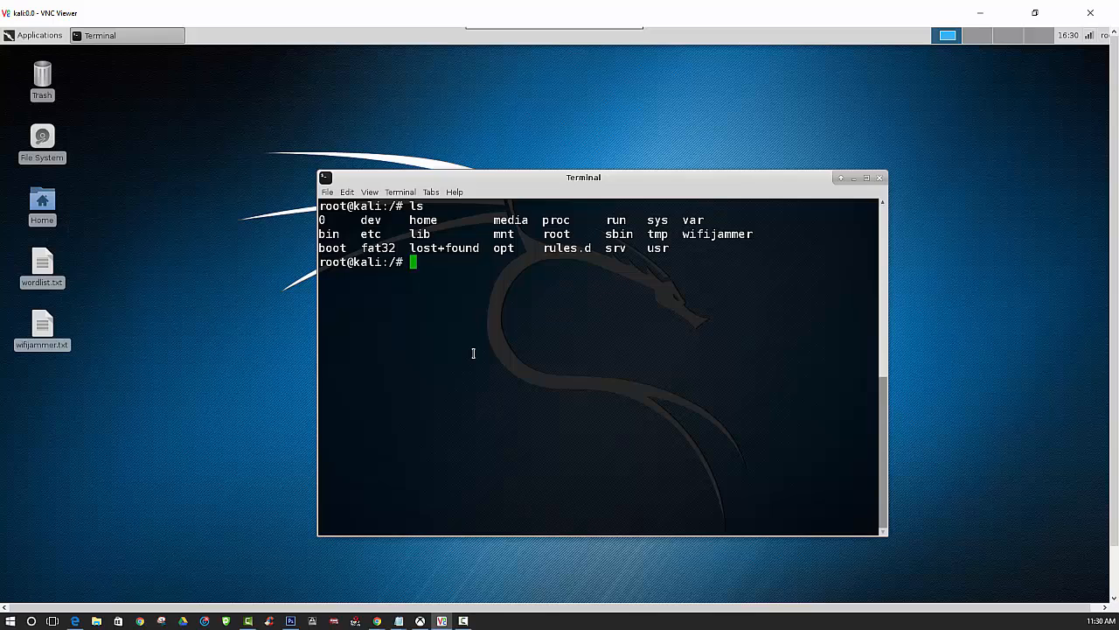
{"action": "type", "text": "mk"}
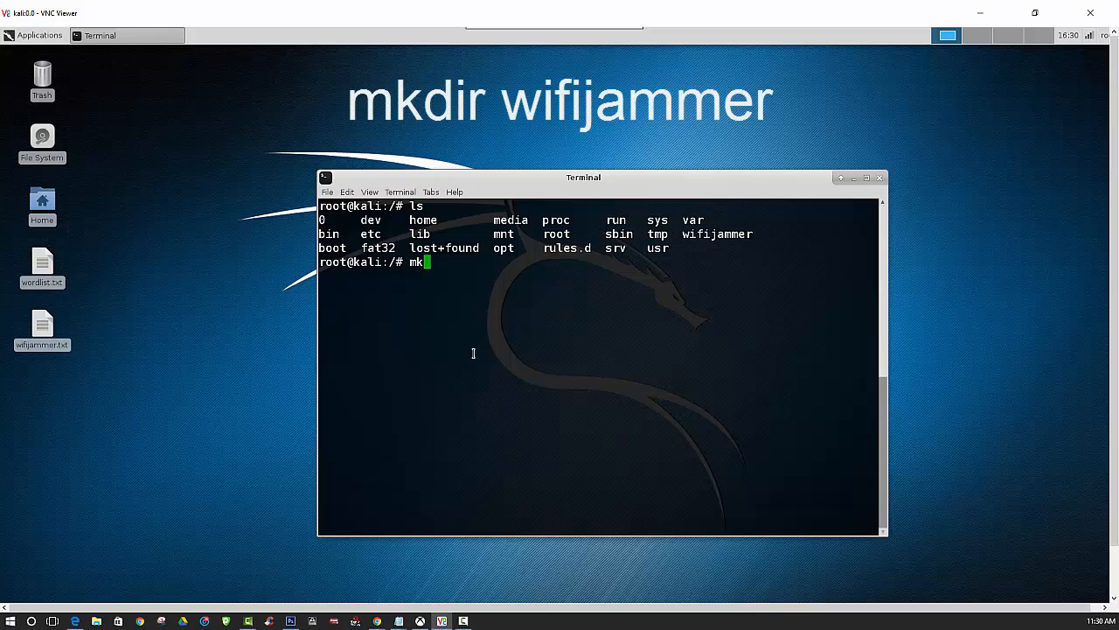
{"action": "type", "text": "dir"}
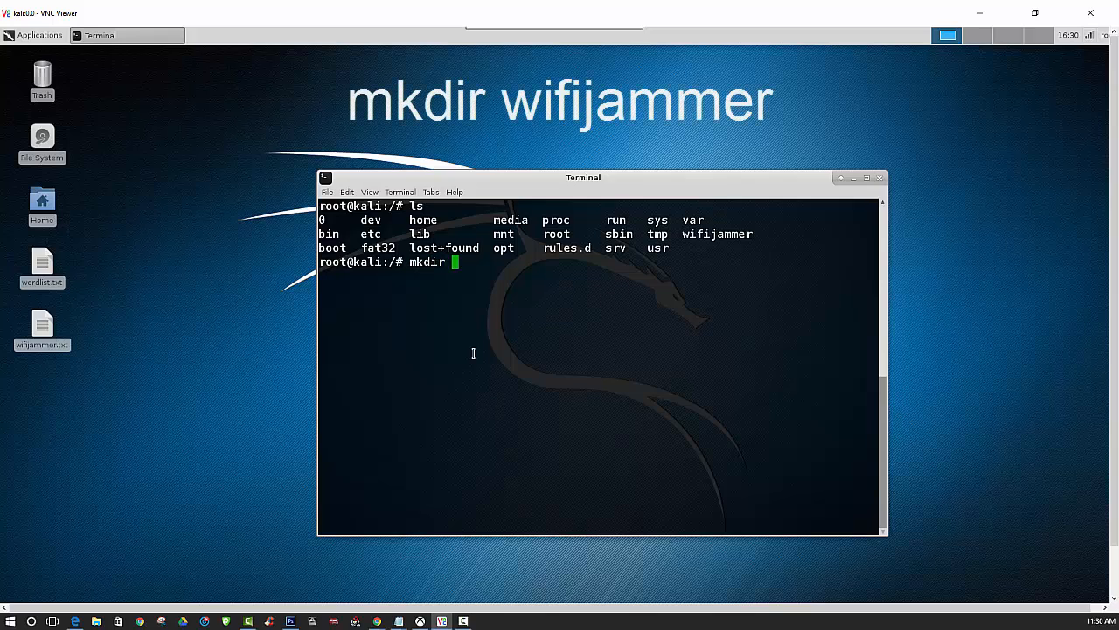
{"action": "type", "text": "wifijammer"}
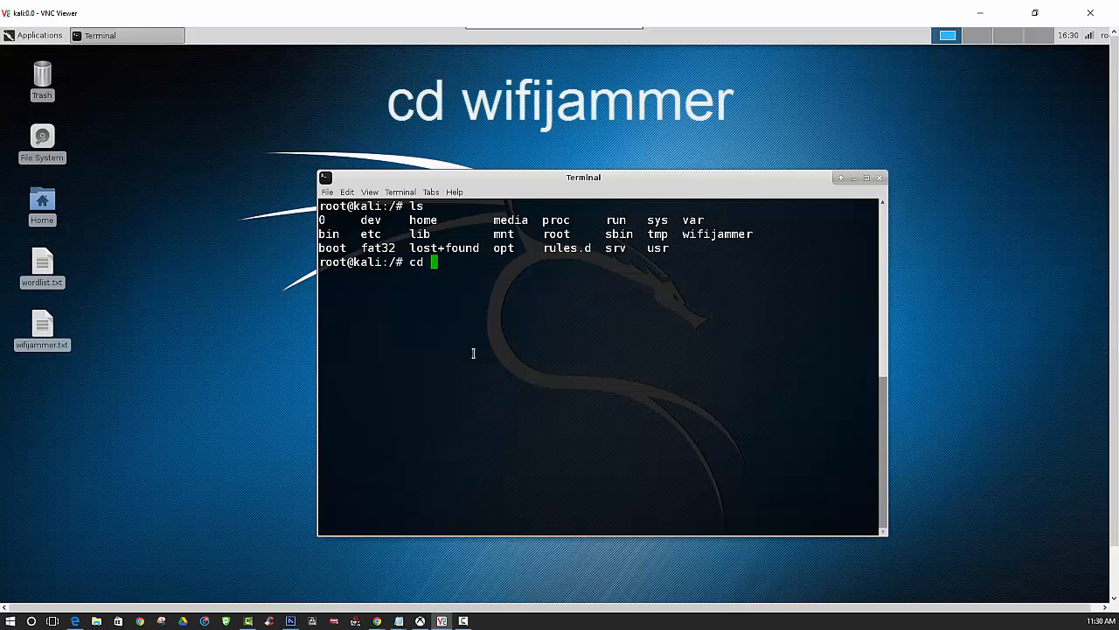
Enter the wifijammer folder and list it to show wifijammer.py.
{"action": "type", "text": "/wi"}
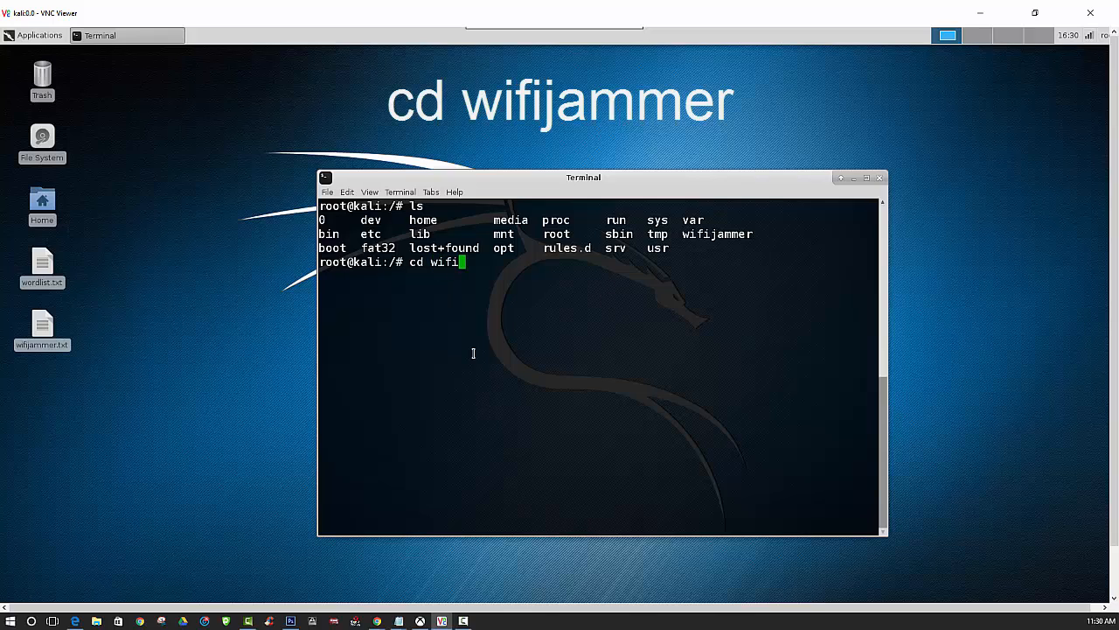
{"action": "type", "text": "jammer"}
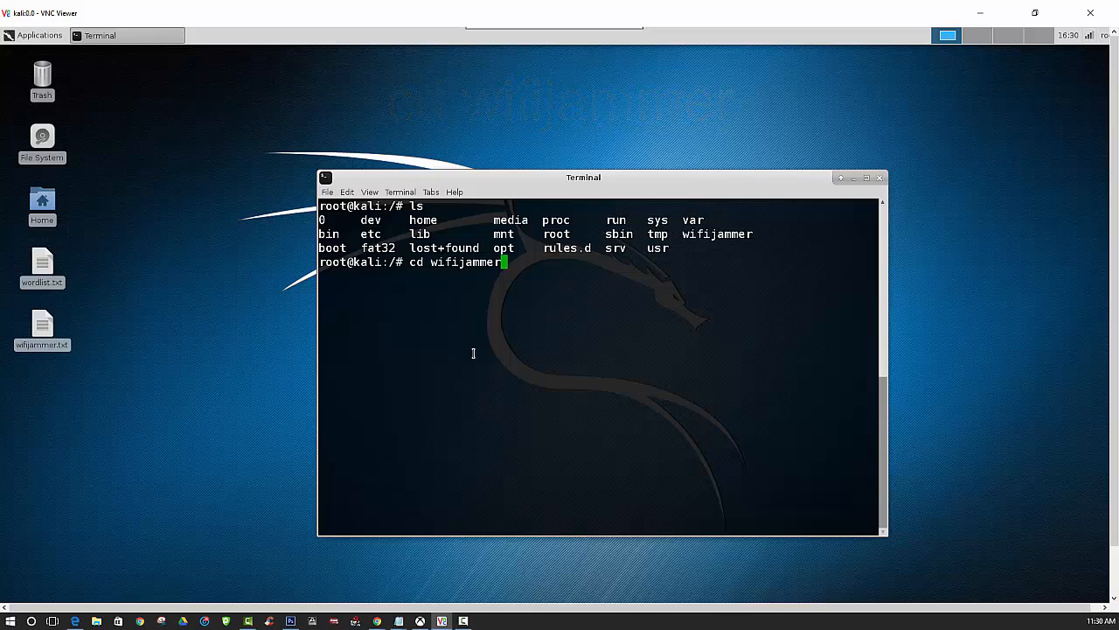
{"action": "type", "text": "ls"}
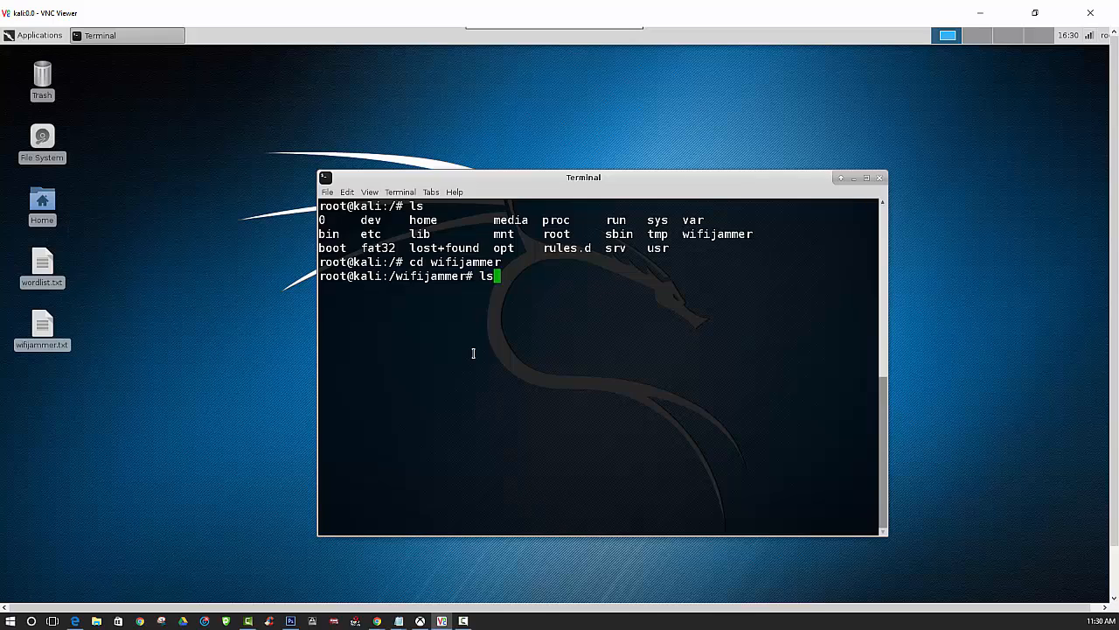
{"action": "key", "text": "Return"}
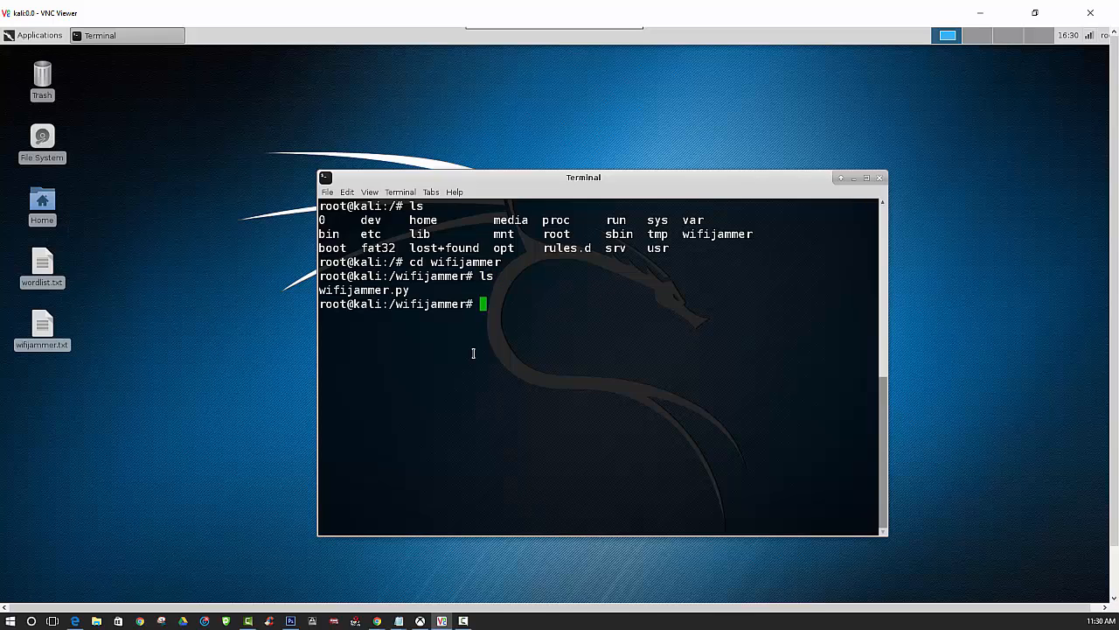
{"action": "mouse_move", "coordinate": [474, 339]}
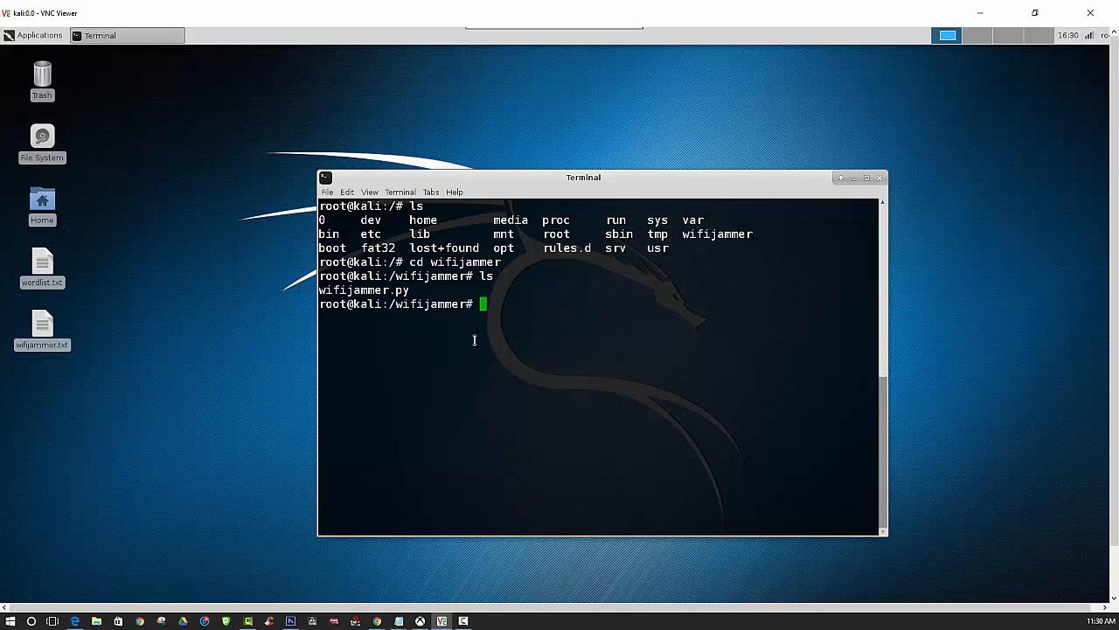
{"action": "double_click", "coordinate": [364, 291]}
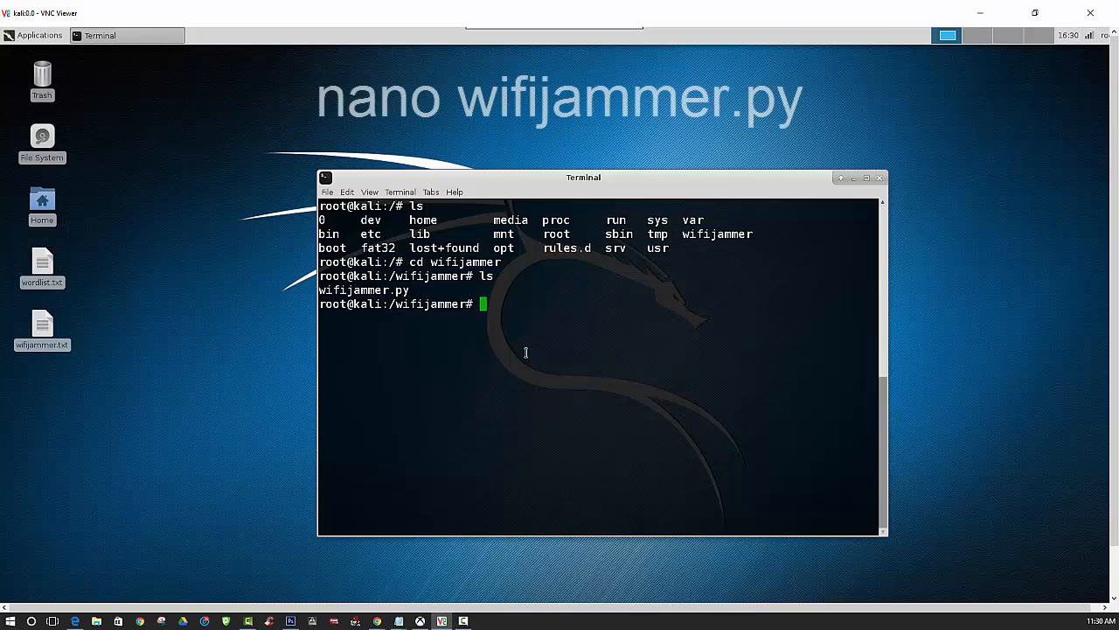
Enter nano wifijammer.py to edit the jammer script.
{"action": "type", "text": "nano"}
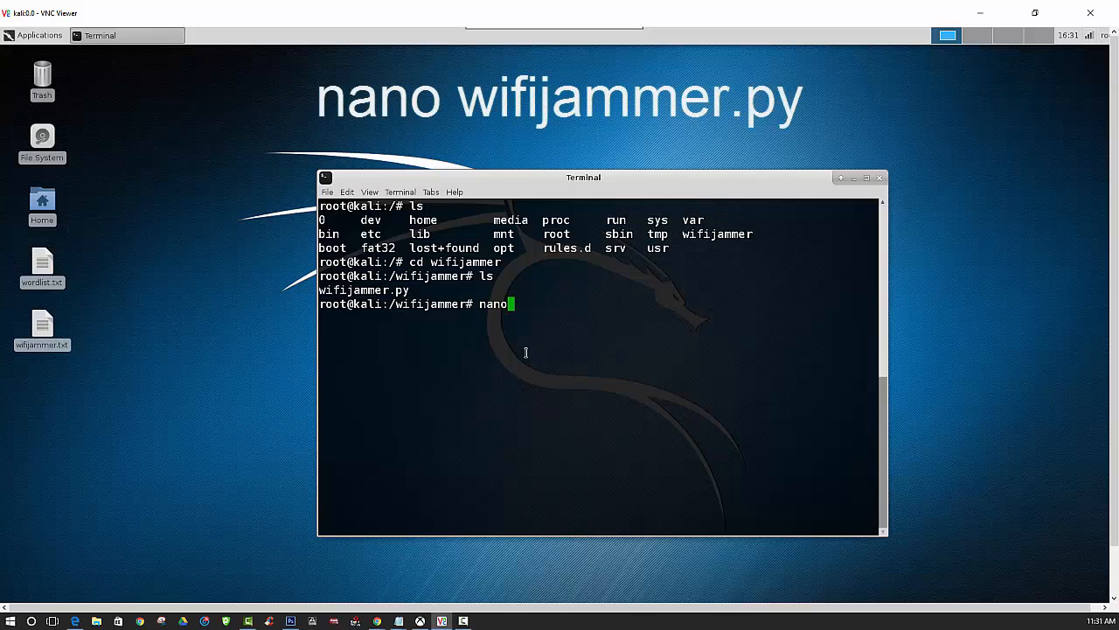
{"action": "type", "text": "wifi"}
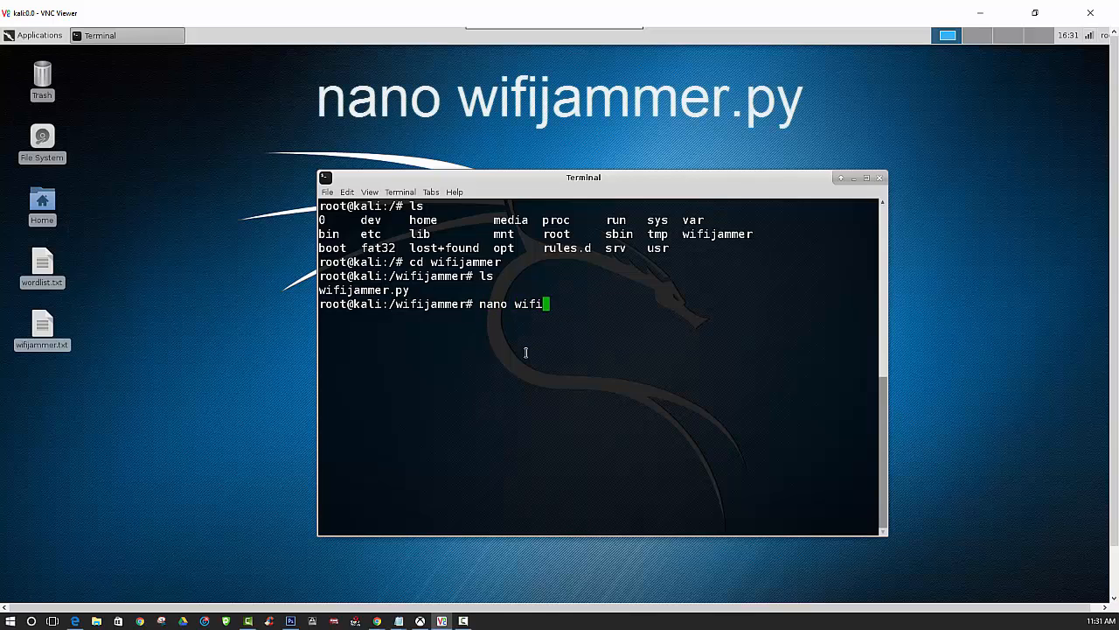
{"action": "type", "text": "jammer"}
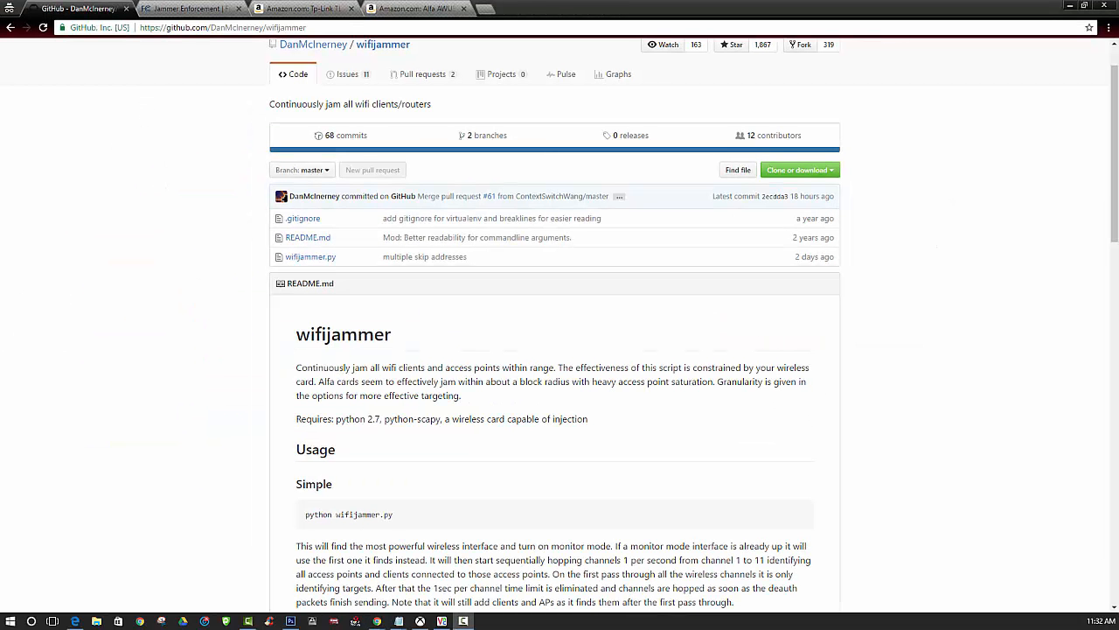
{"action": "scroll", "scroll_direction": "down", "scroll_amount": 3}
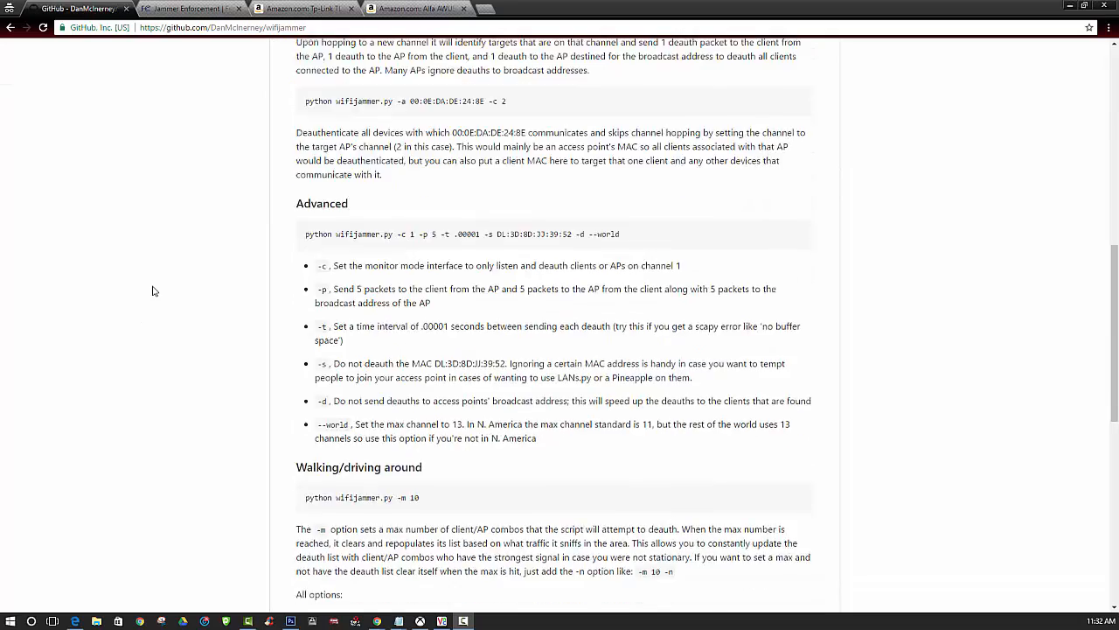
{"action": "scroll", "scroll_direction": "down", "scroll_amount": 3}
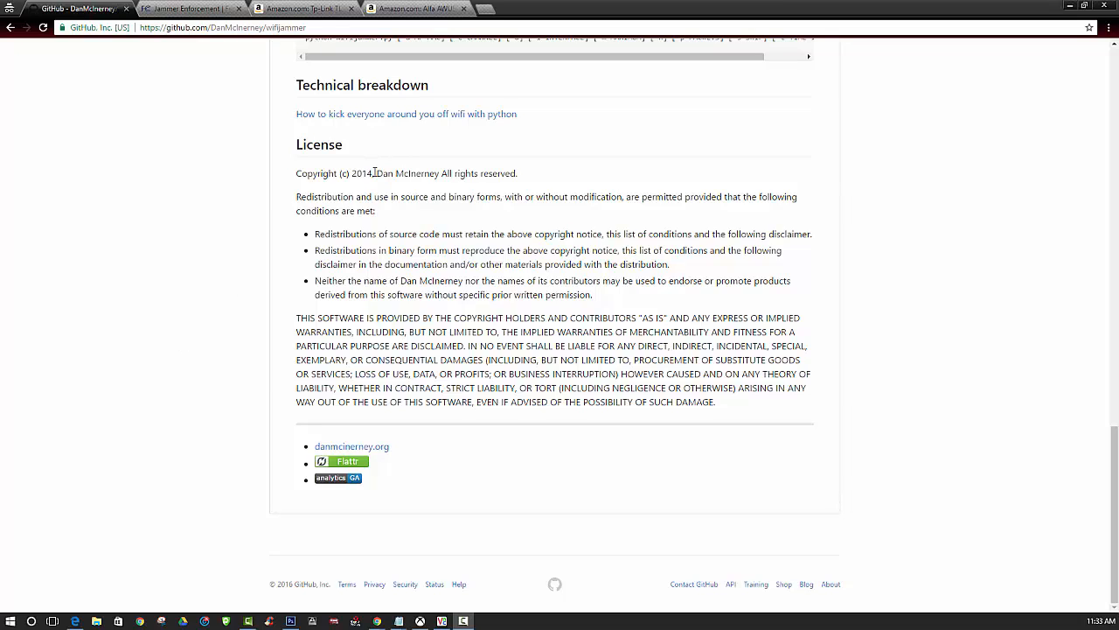
{"action": "double_click", "coordinate": [405, 173]}
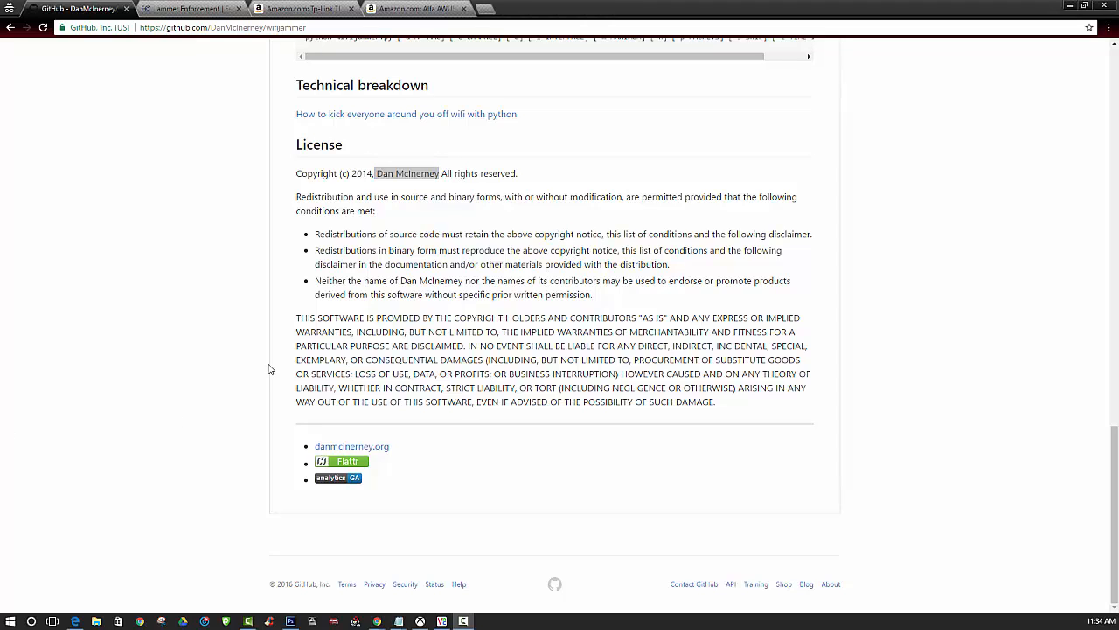
{"action": "double_click", "coordinate": [430, 280]}
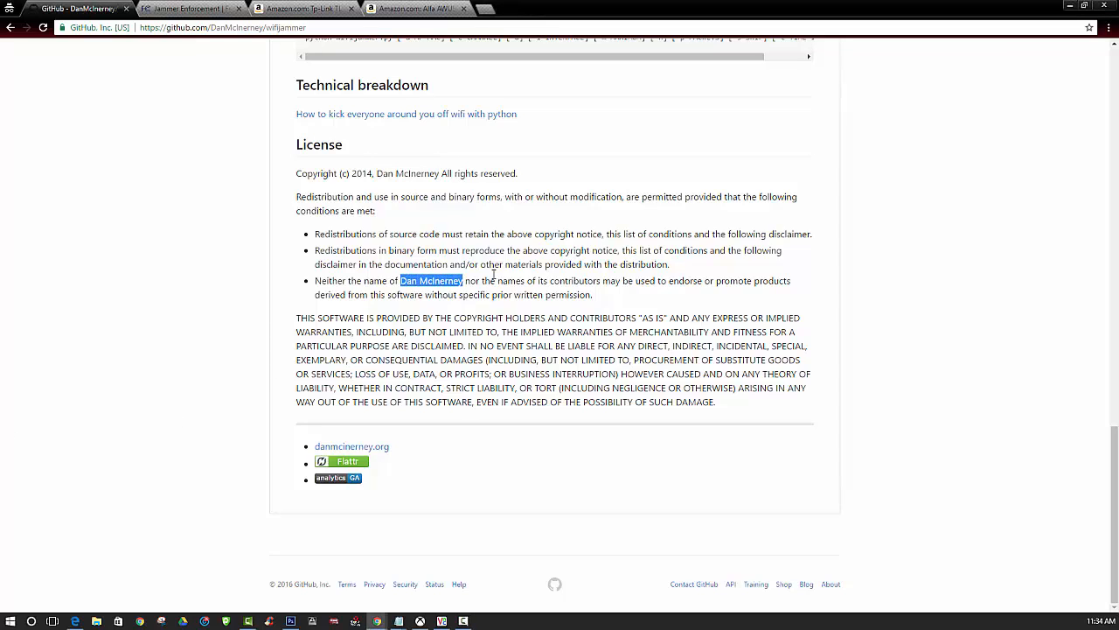
{"action": "left_click", "coordinate": [184, 259]}
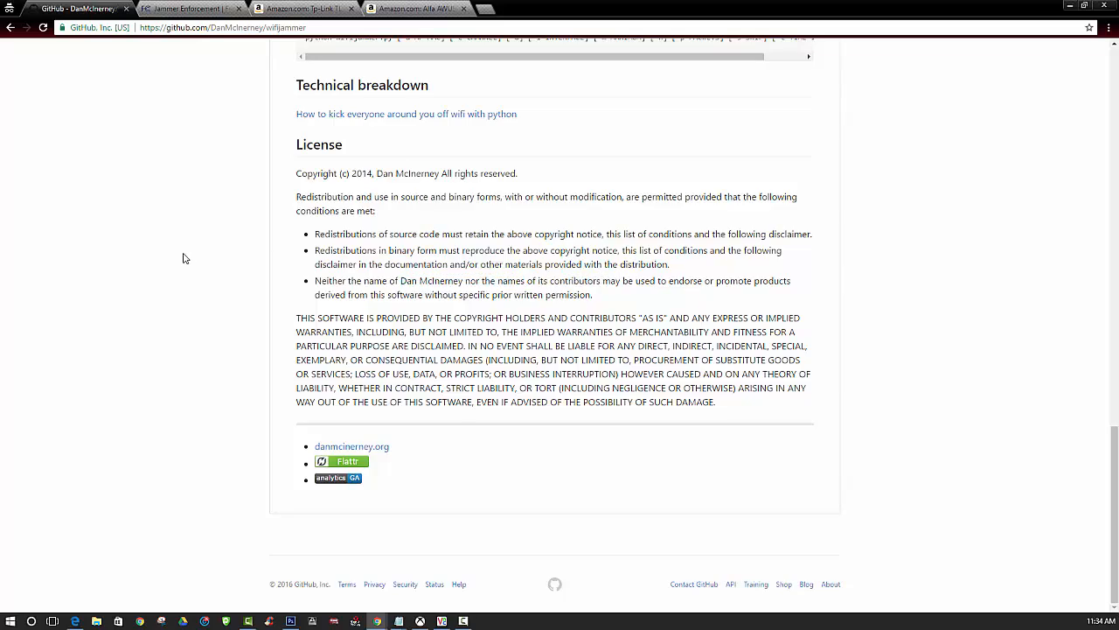
{"action": "scroll", "scroll_direction": "up", "scroll_amount": 3}
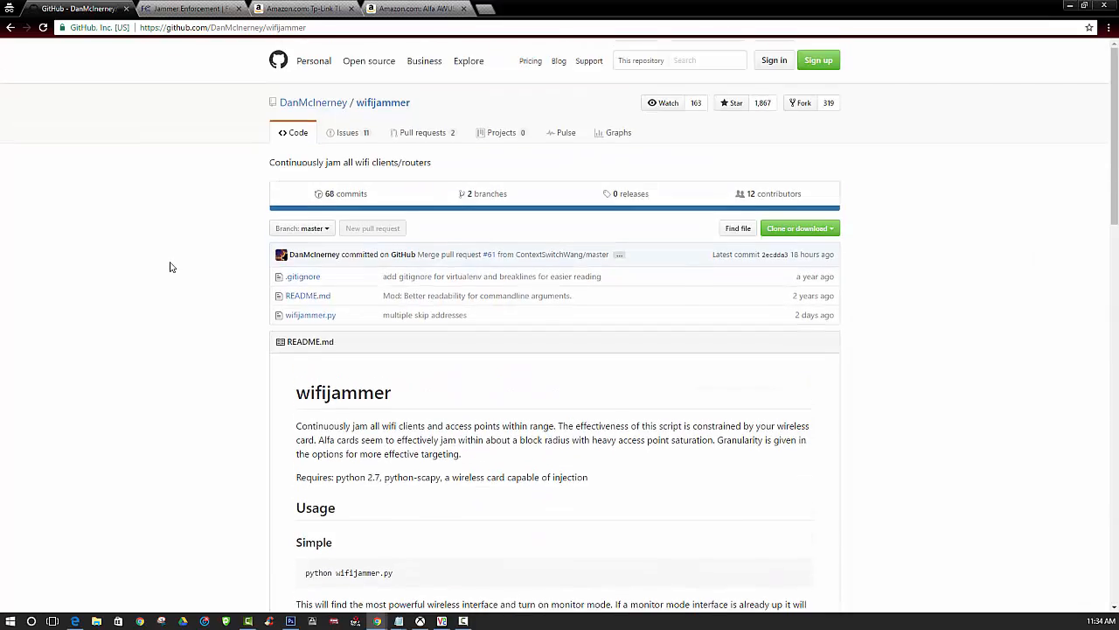
{"action": "scroll", "scroll_direction": "down", "scroll_amount": 3}
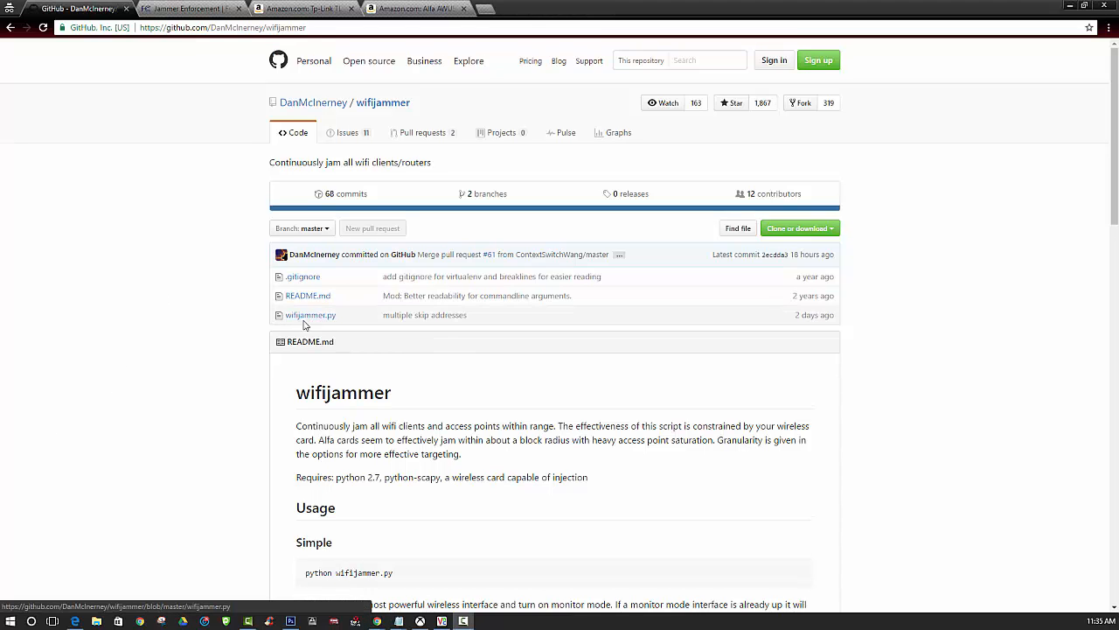
View the wifijammer.py source file in the GitHub repository.
{"action": "left_click", "coordinate": [311, 315]}
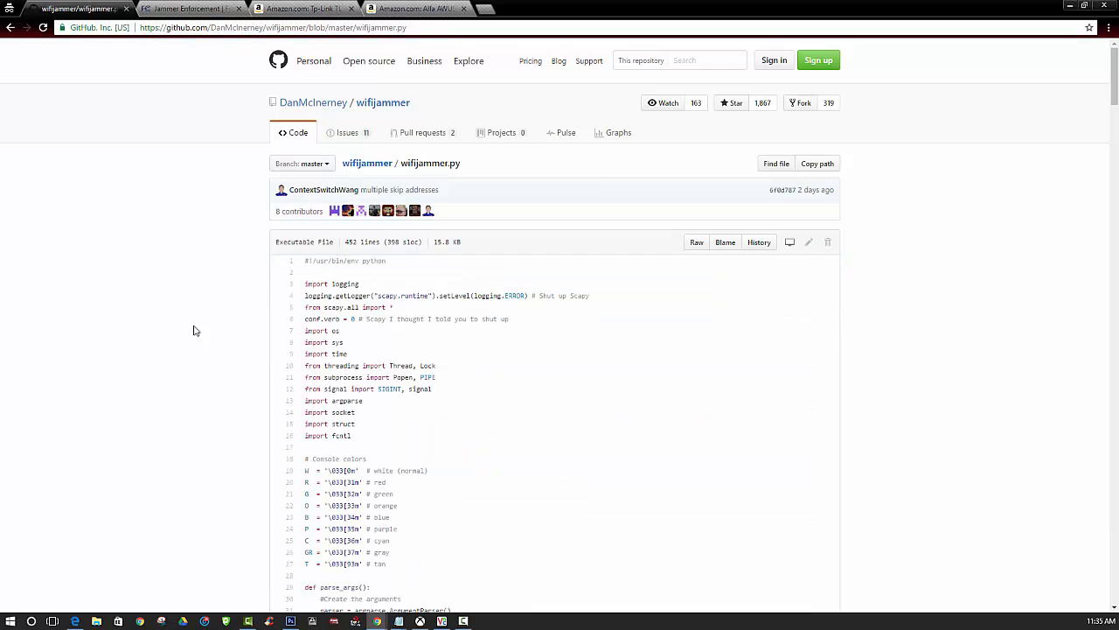
{"action": "left_click", "coordinate": [696, 241]}
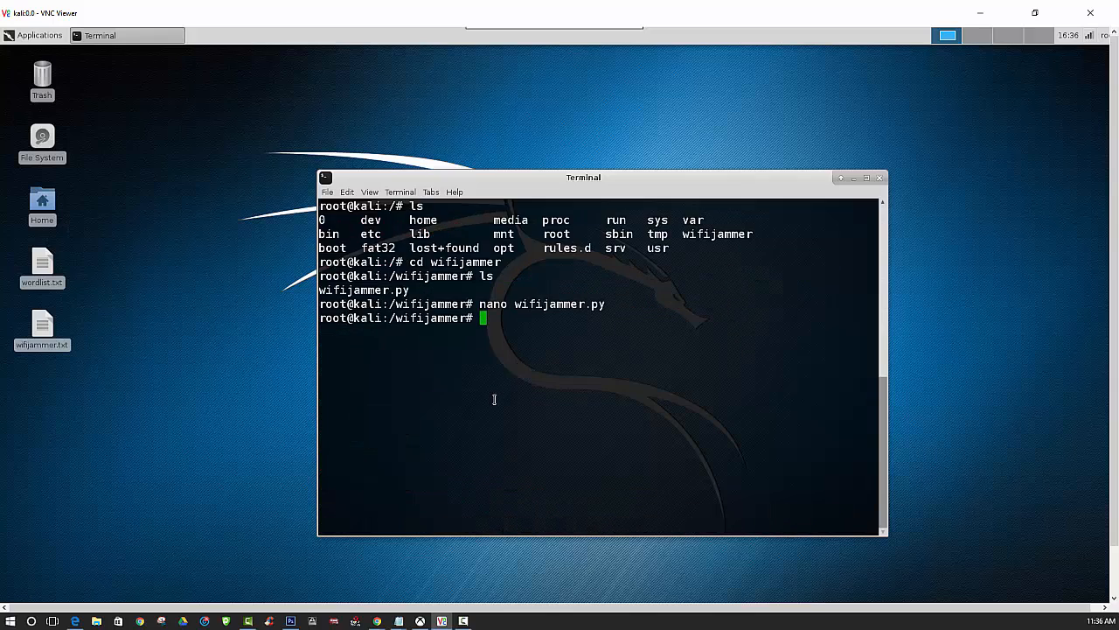
{"action": "mouse_move", "coordinate": [509, 315]}
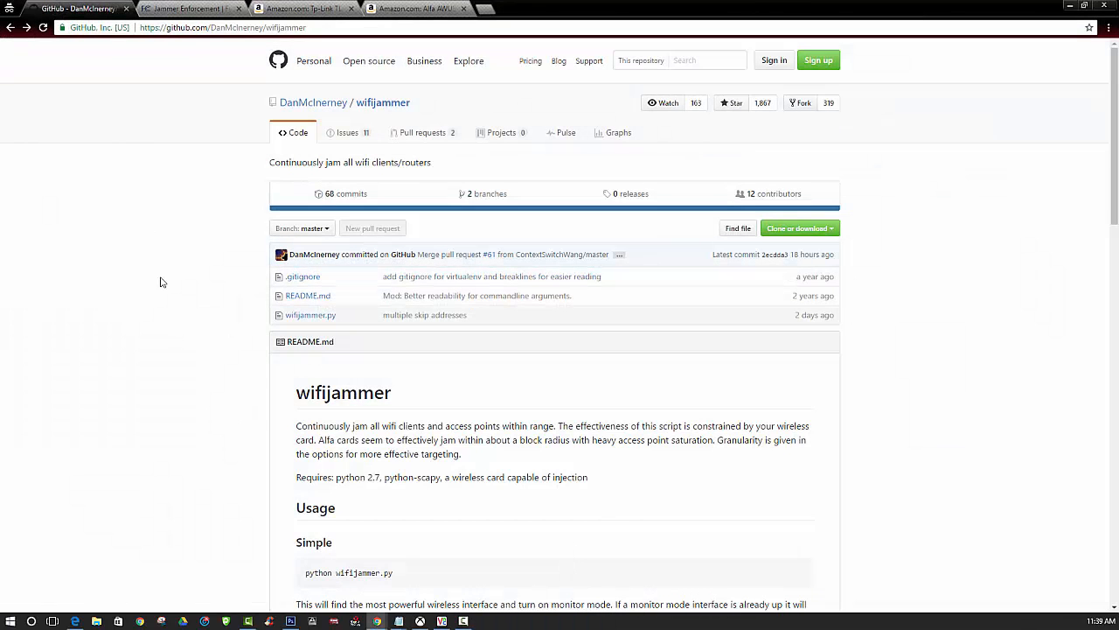
{"action": "scroll", "scroll_direction": "down", "scroll_amount": 3}
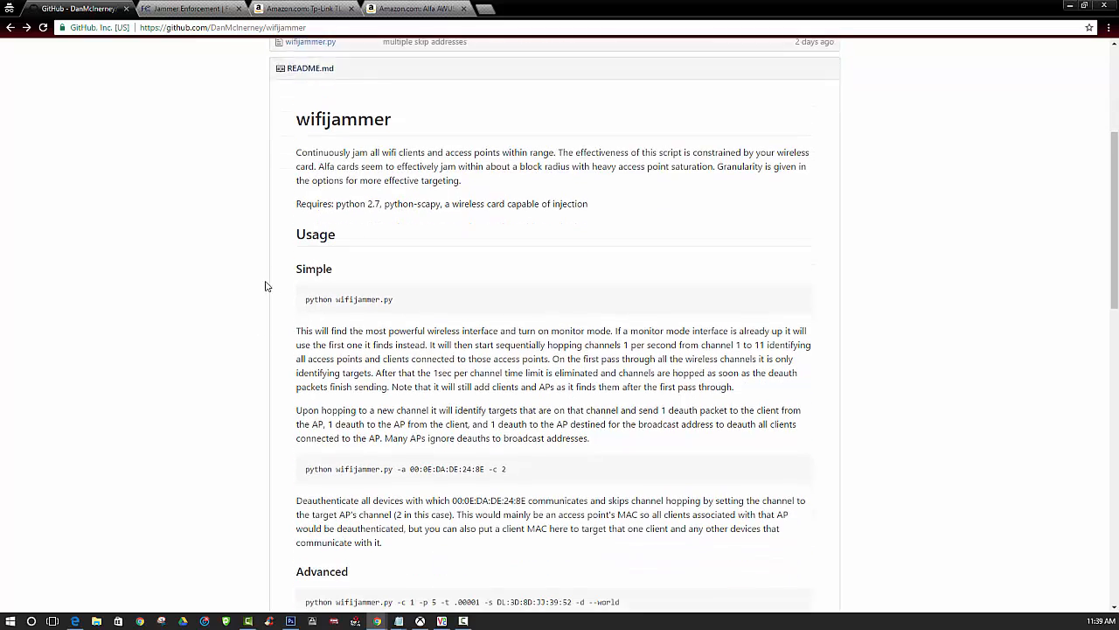
{"action": "scroll", "scroll_direction": "down", "scroll_amount": 3}
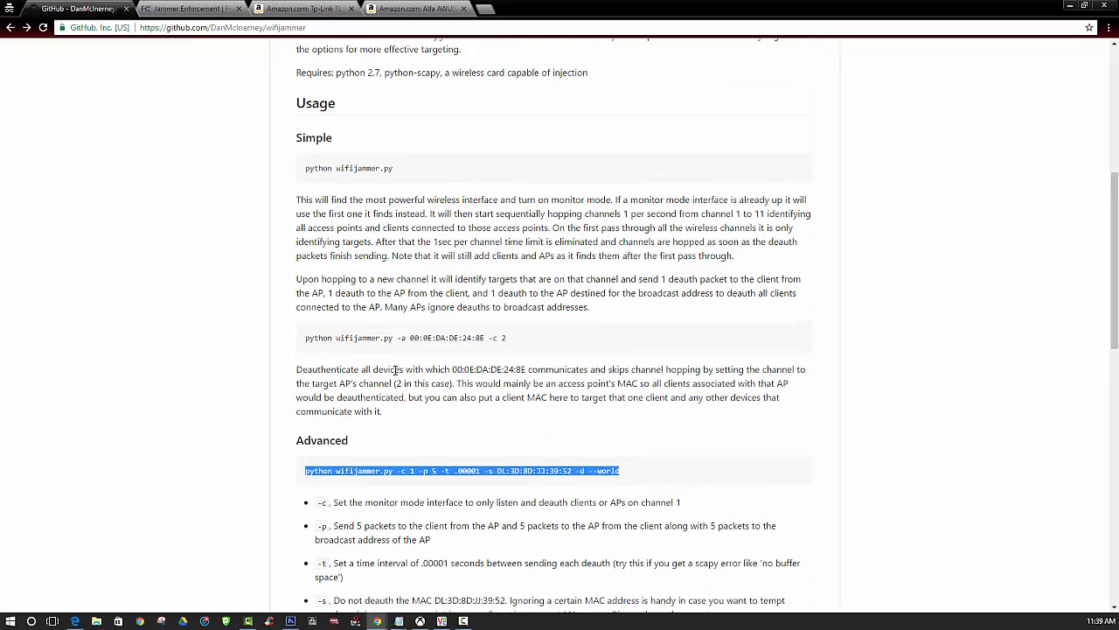
{"action": "scroll", "scroll_direction": "up", "scroll_amount": 3}
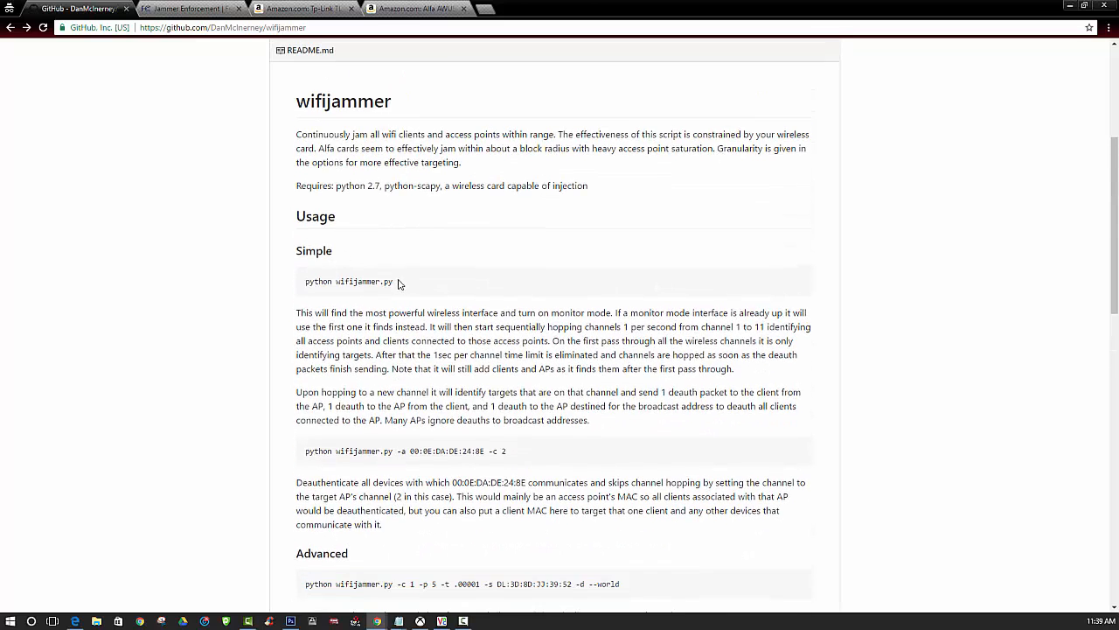
{"action": "double_click", "coordinate": [348, 280]}
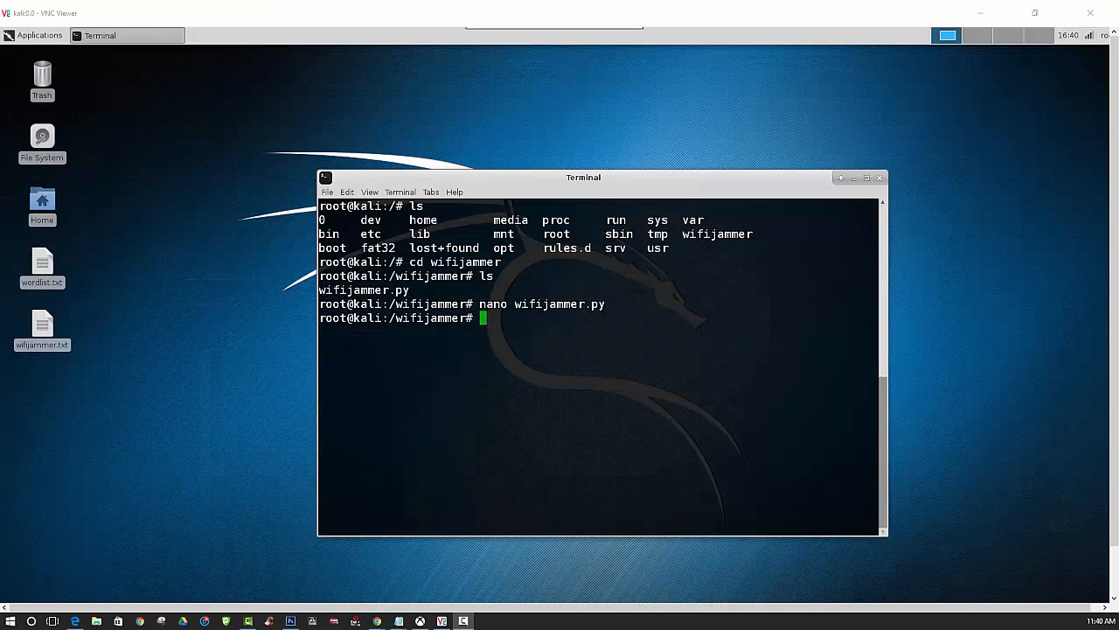
Enter python wifijammer.py to run the jammer script.
{"action": "type", "text": "pyth"}
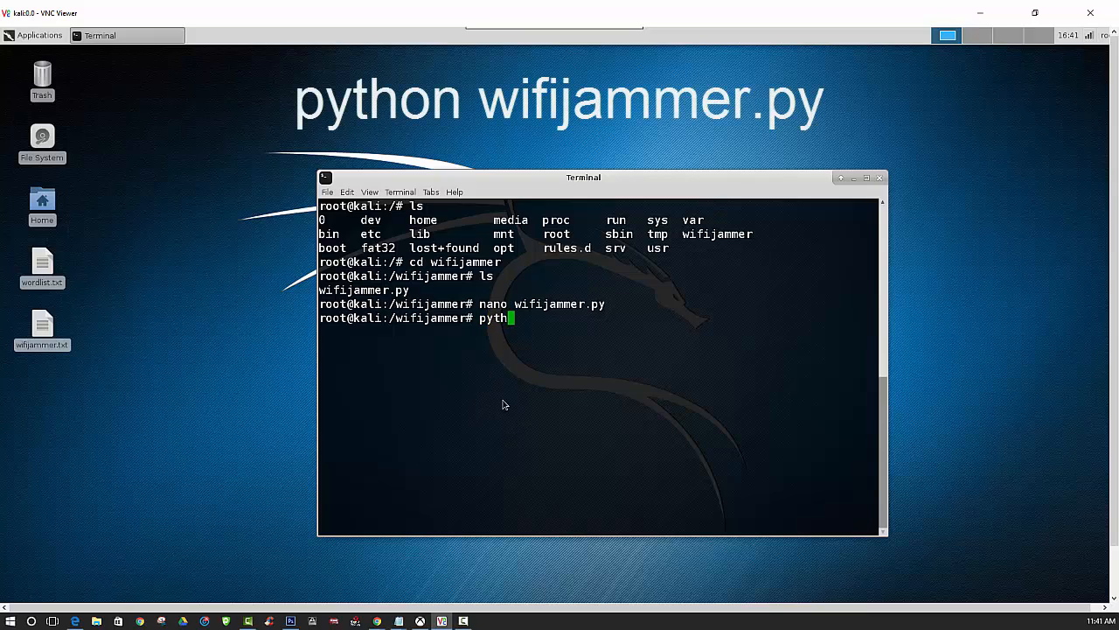
{"action": "type", "text": "on"}
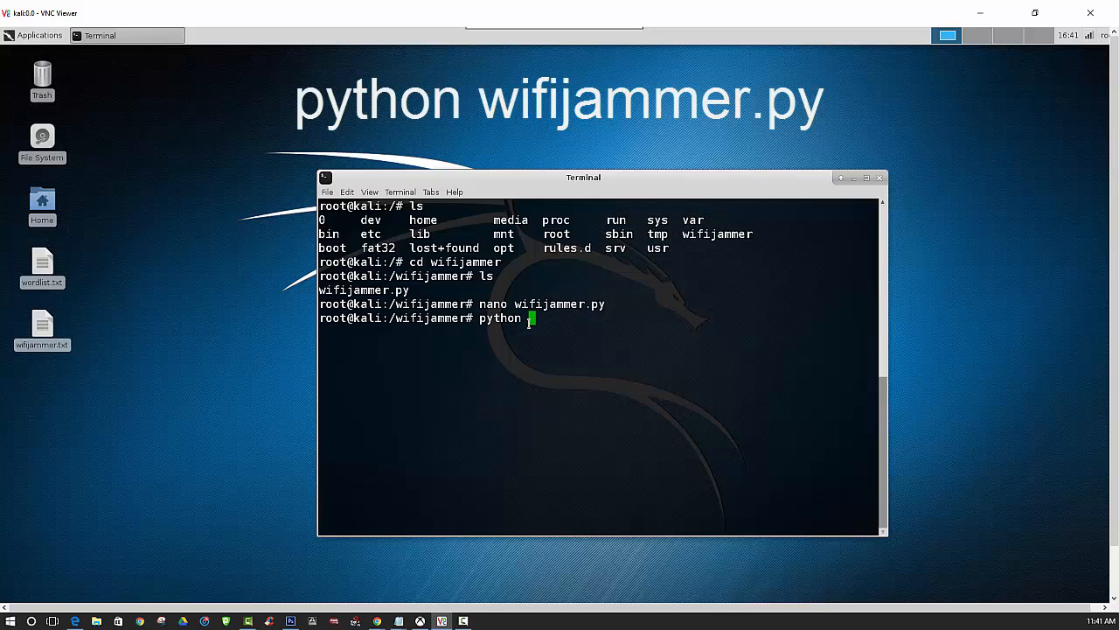
{"action": "type", "text": "wifijammer"}
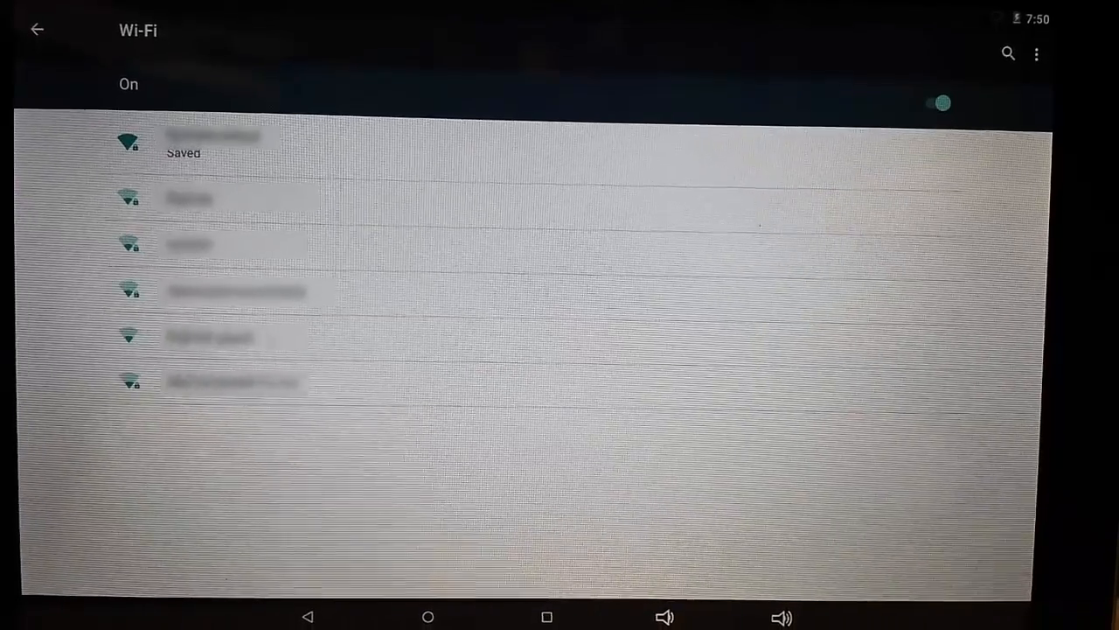
Check the tablet's Wi-Fi settings repeatedly while nearby networks are listed.
{"action": "left_click", "coordinate": [218, 143]}
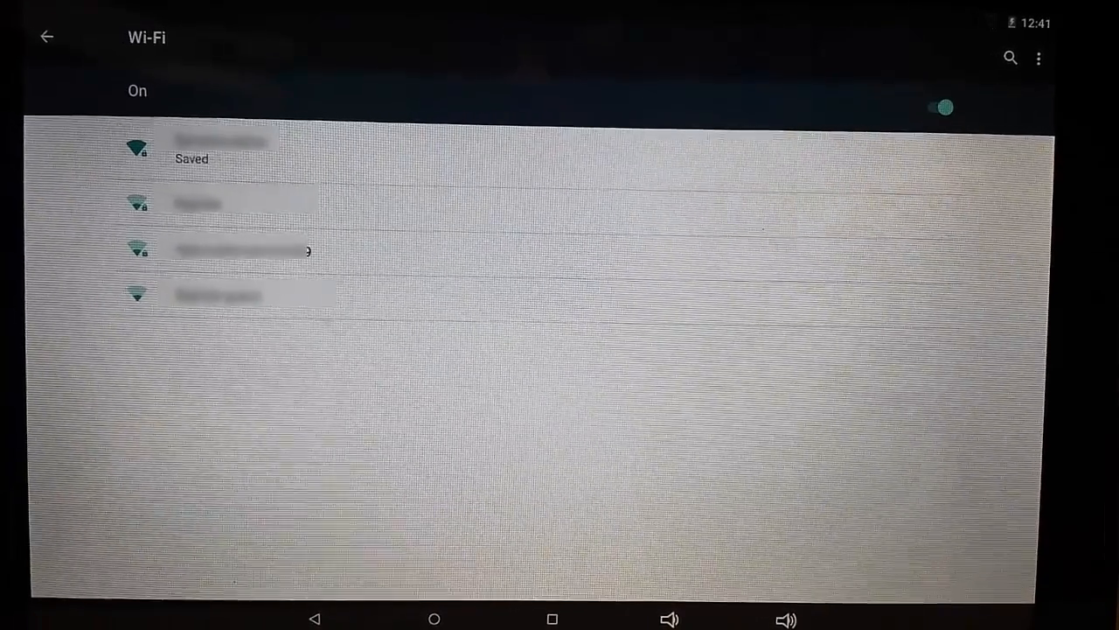
{"action": "left_click", "coordinate": [219, 149]}
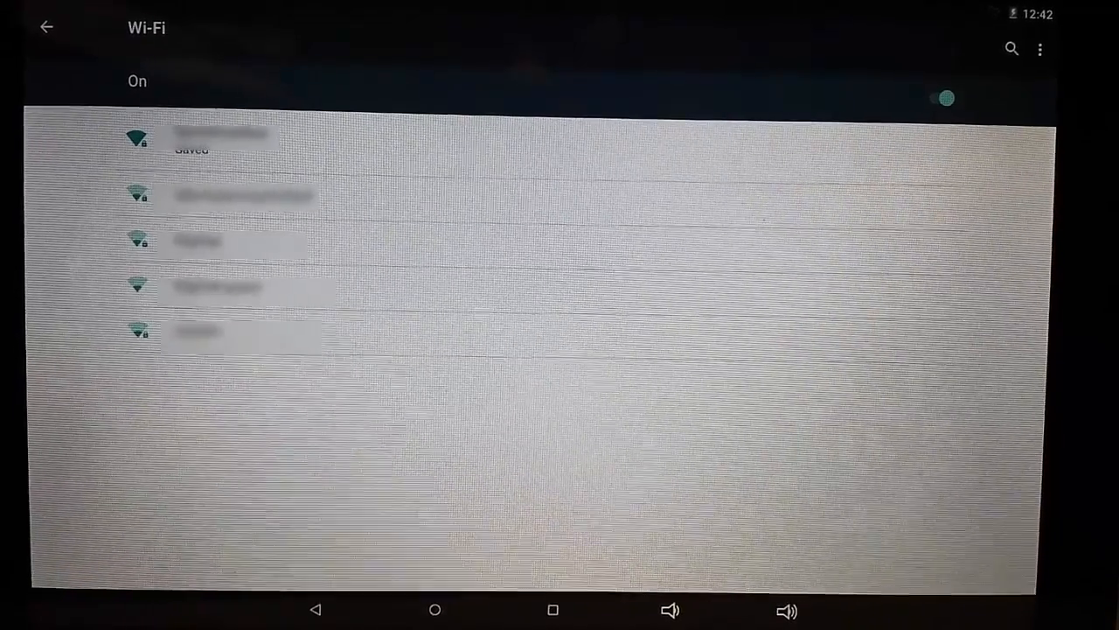
{"action": "left_click", "coordinate": [220, 140]}
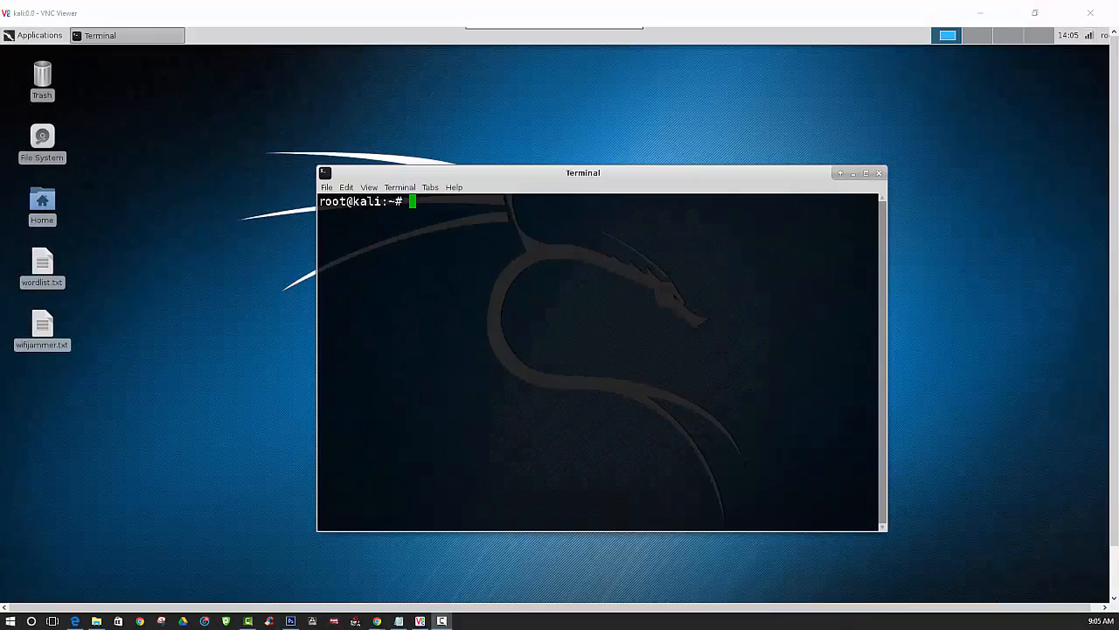
{"action": "mouse_move", "coordinate": [70, 221]}
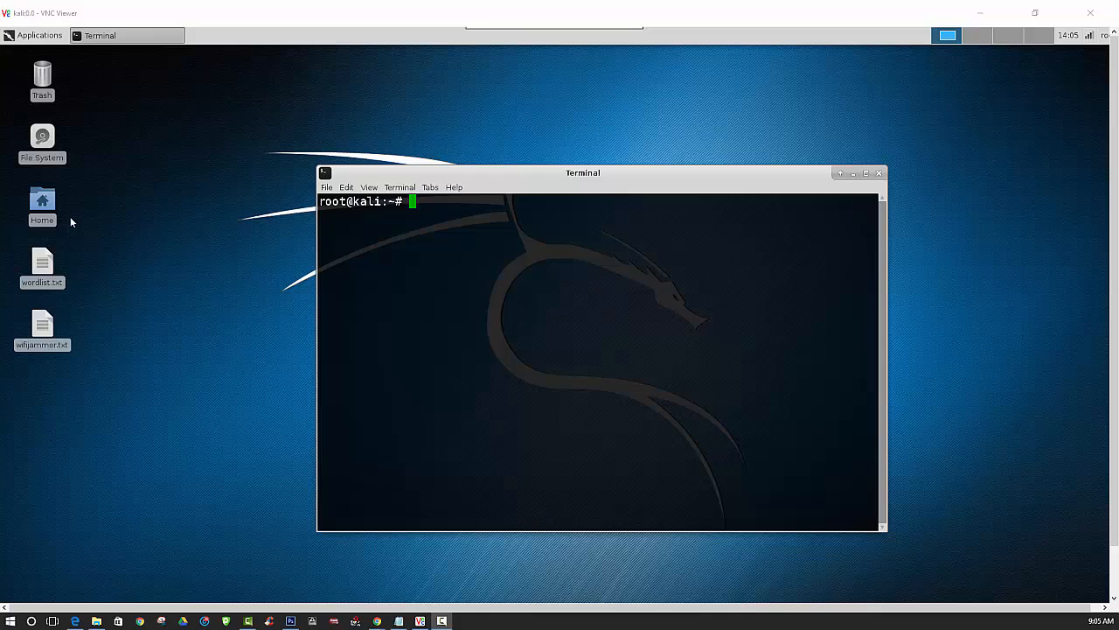
{"action": "mouse_move", "coordinate": [473, 228]}
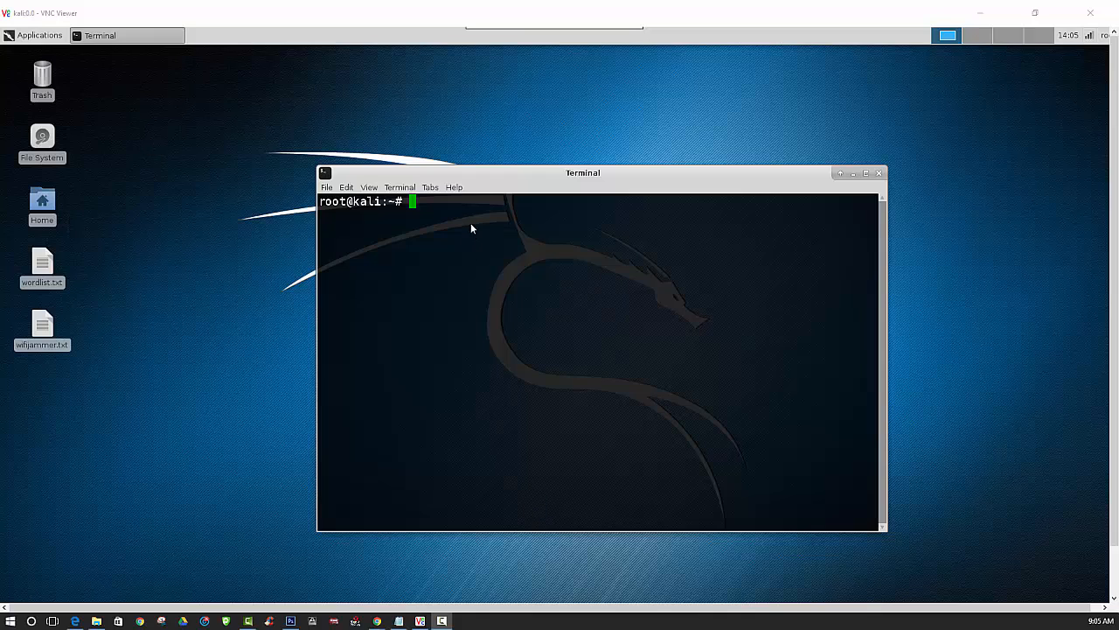
{"action": "mouse_move", "coordinate": [441, 251]}
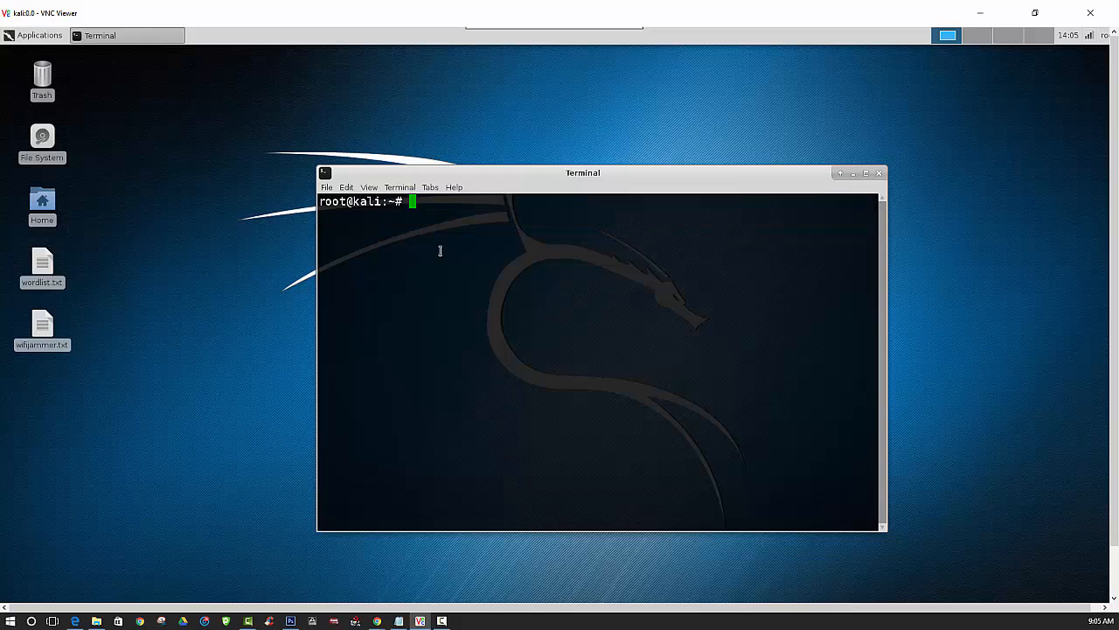
Change into /etc and list its contents, locating rc.local.
{"action": "type", "text": "cd /etc"}
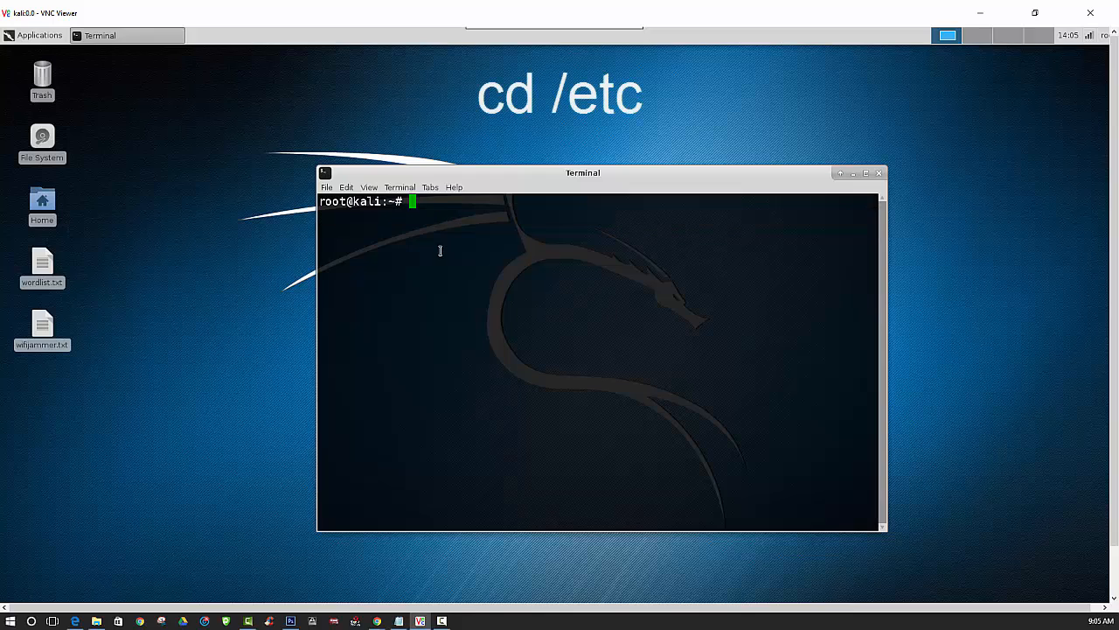
{"action": "type", "text": "cd /etc"}
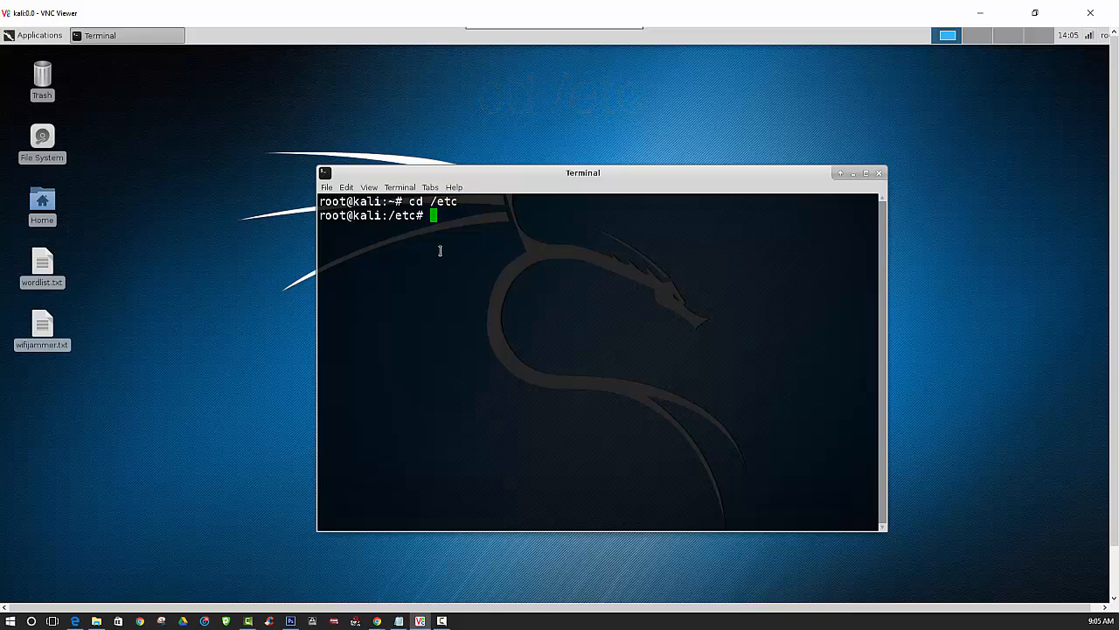
{"action": "key", "text": "Return"}
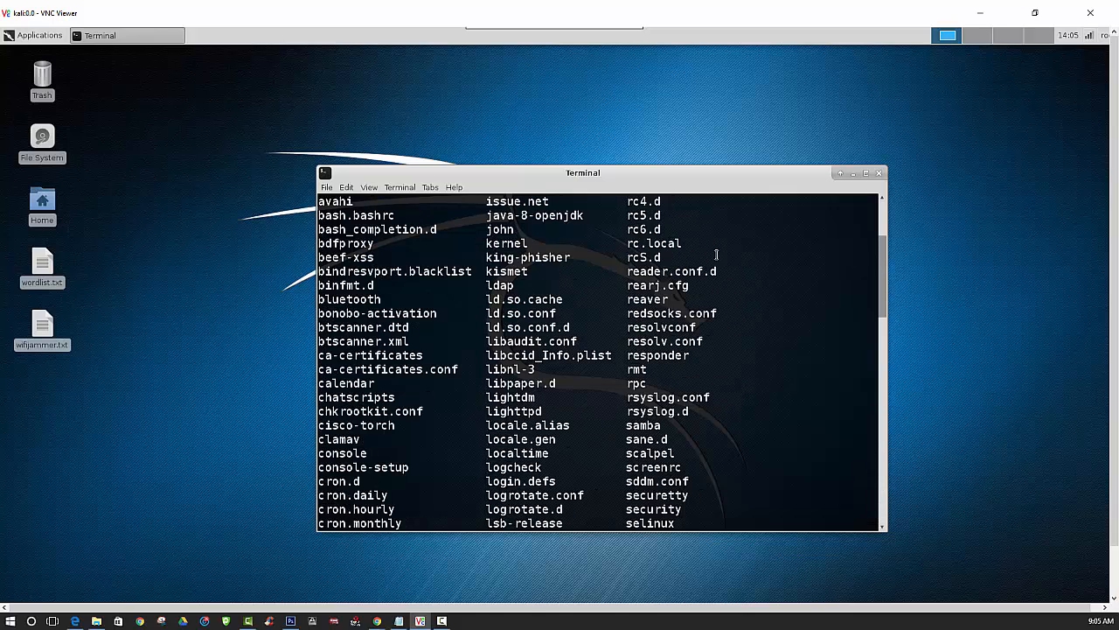
{"action": "double_click", "coordinate": [654, 243]}
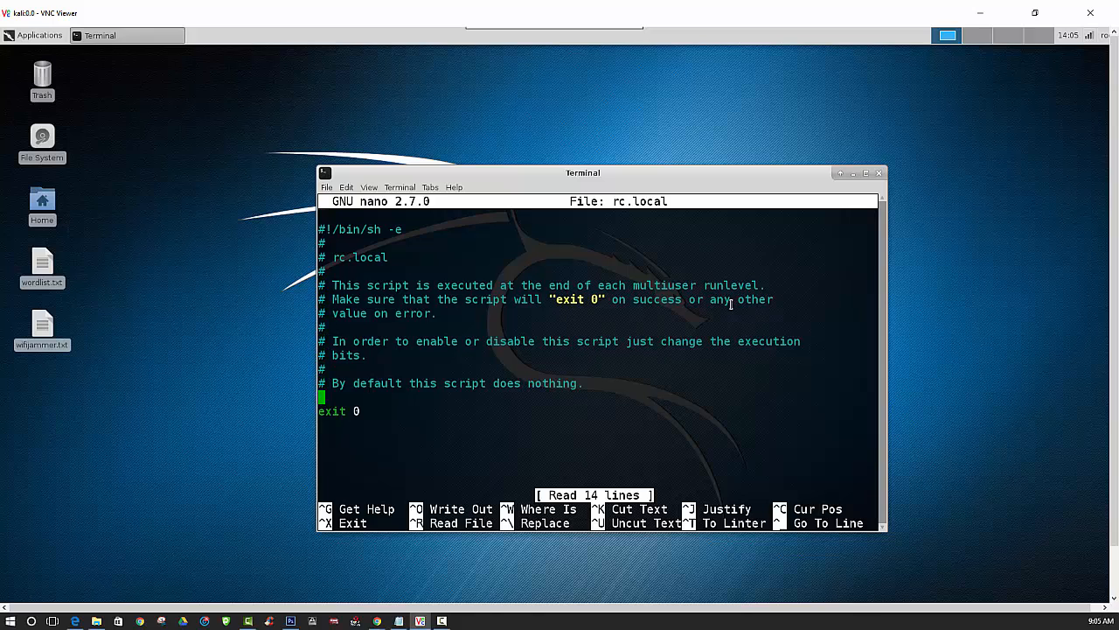
Add the line python /wifijammer/wifijammer.py above exit 0 in rc.local and save on exit.
{"action": "type", "text": "python"}
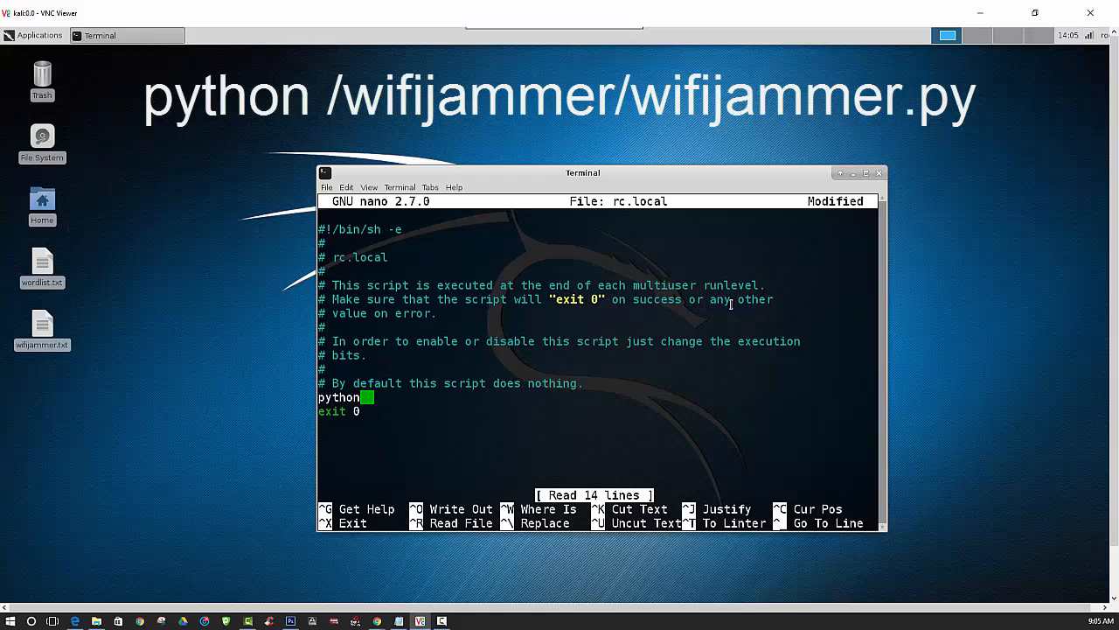
{"action": "type", "text": "w"}
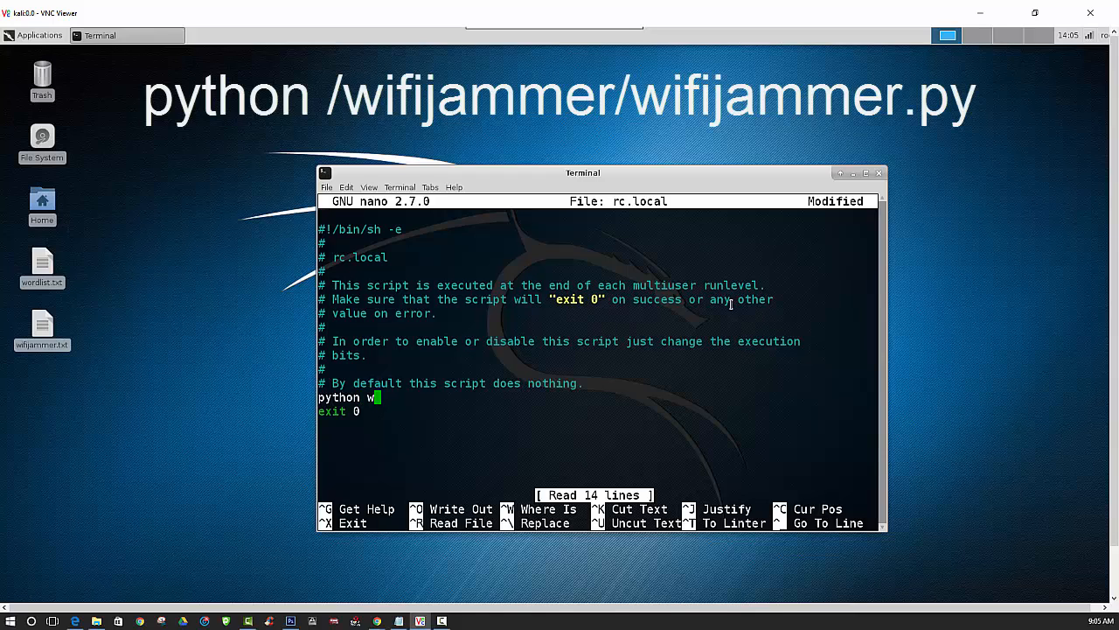
{"action": "type", "text": "ifi"}
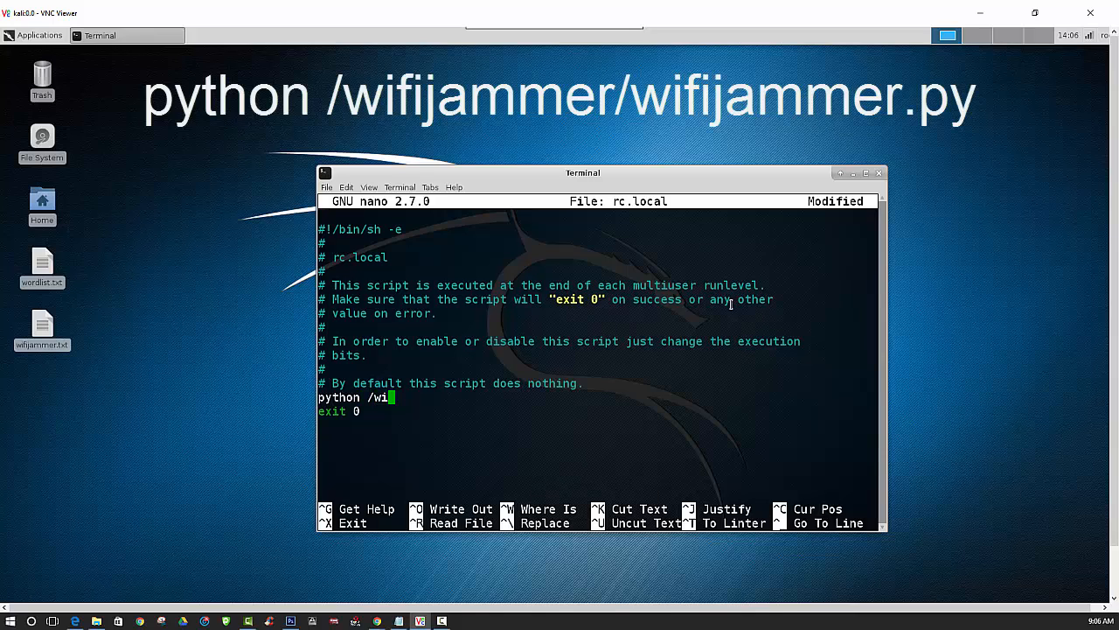
{"action": "type", "text": "fij"}
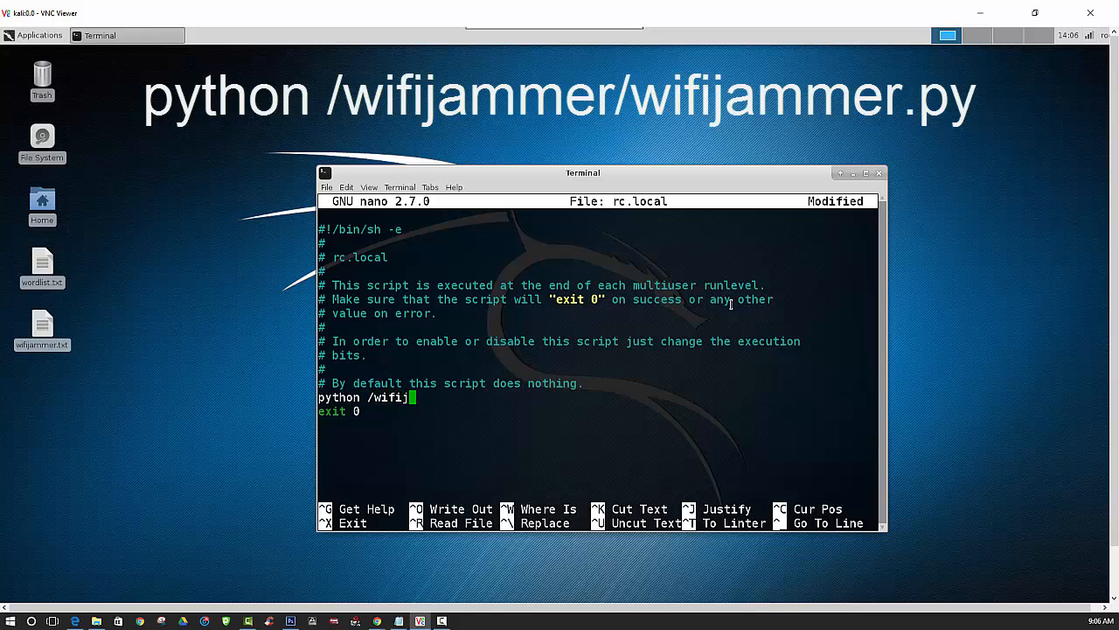
{"action": "type", "text": "ammer/wi"}
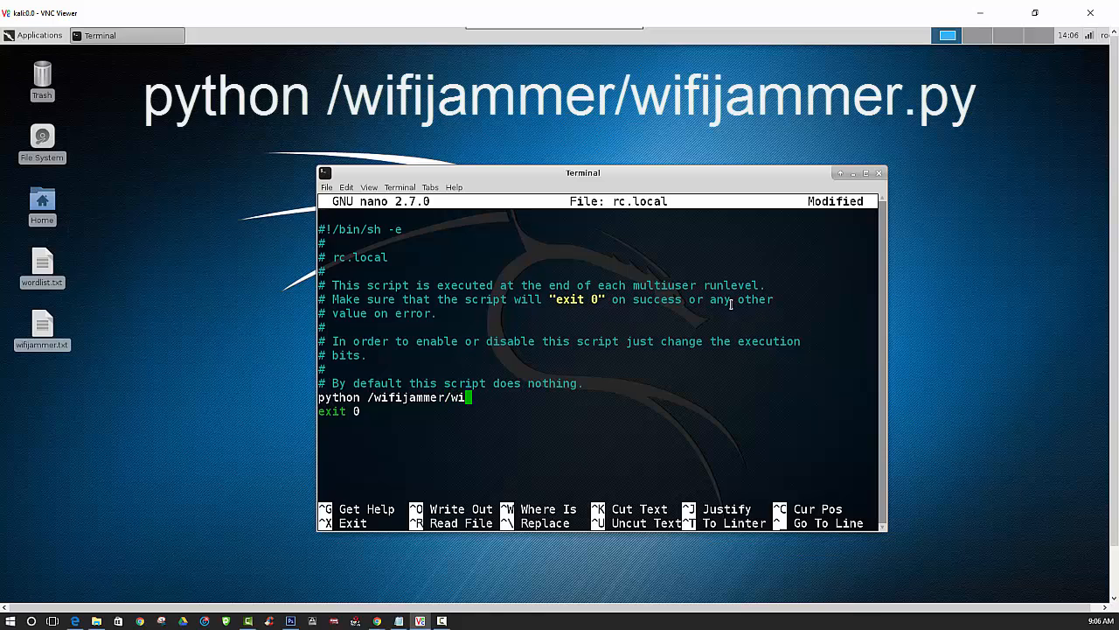
{"action": "type", "text": "ja"}
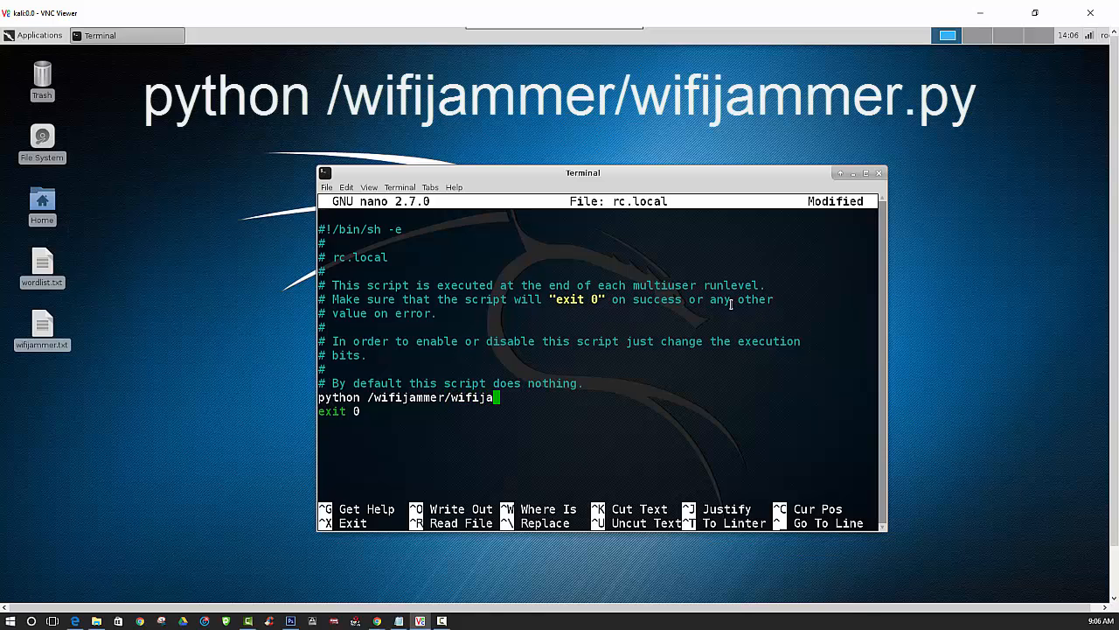
{"action": "type", "text": "mmer.py"}
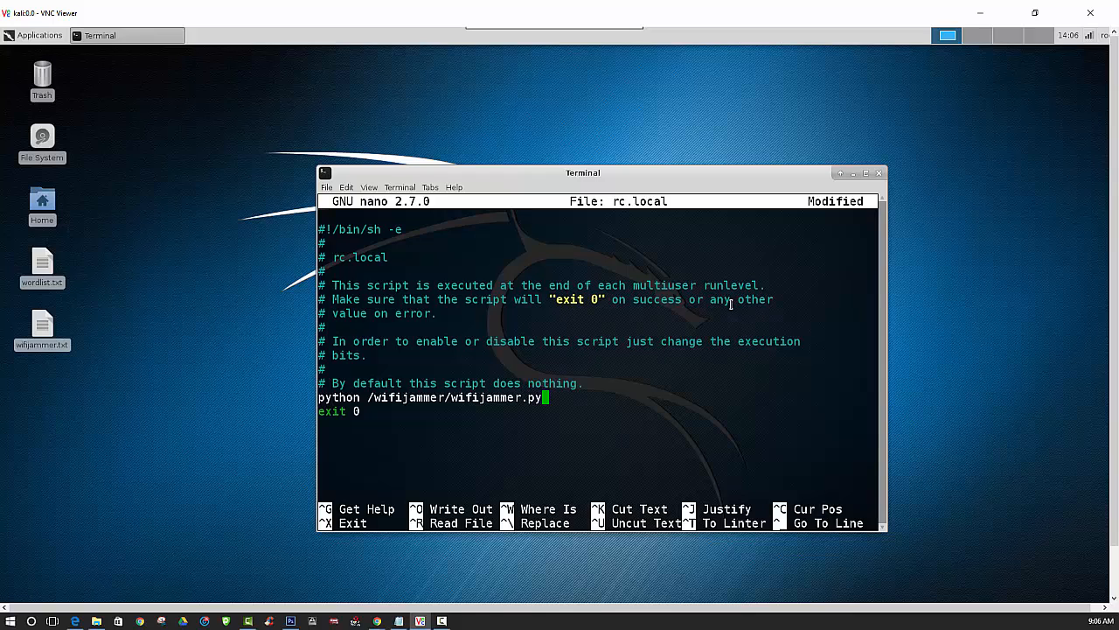
{"action": "key", "text": "ctrl+x"}
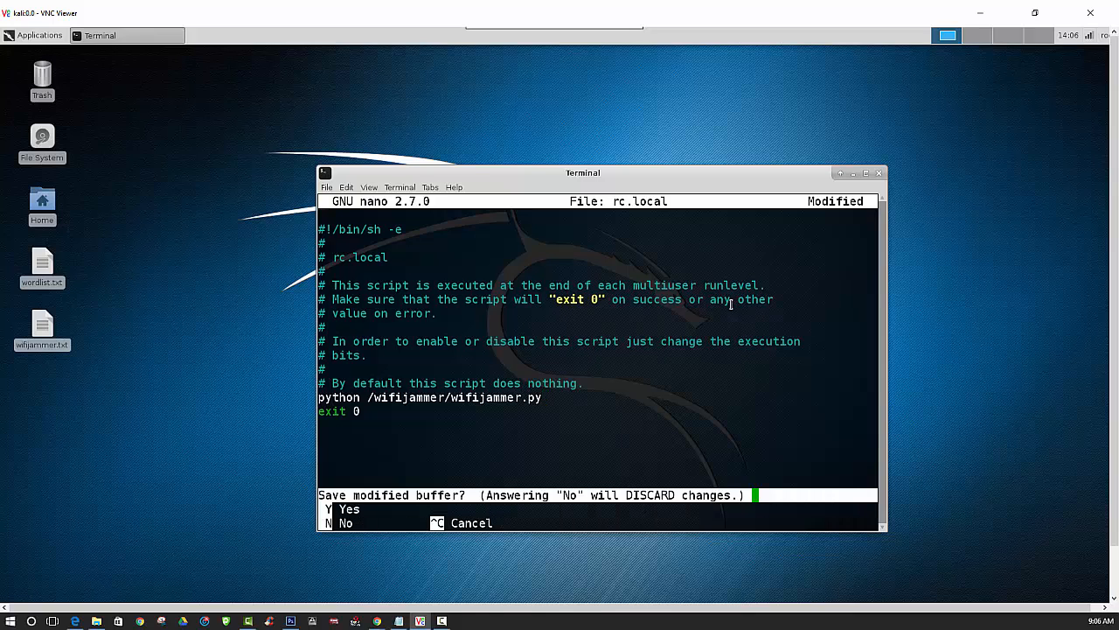
{"action": "key", "text": "y"}
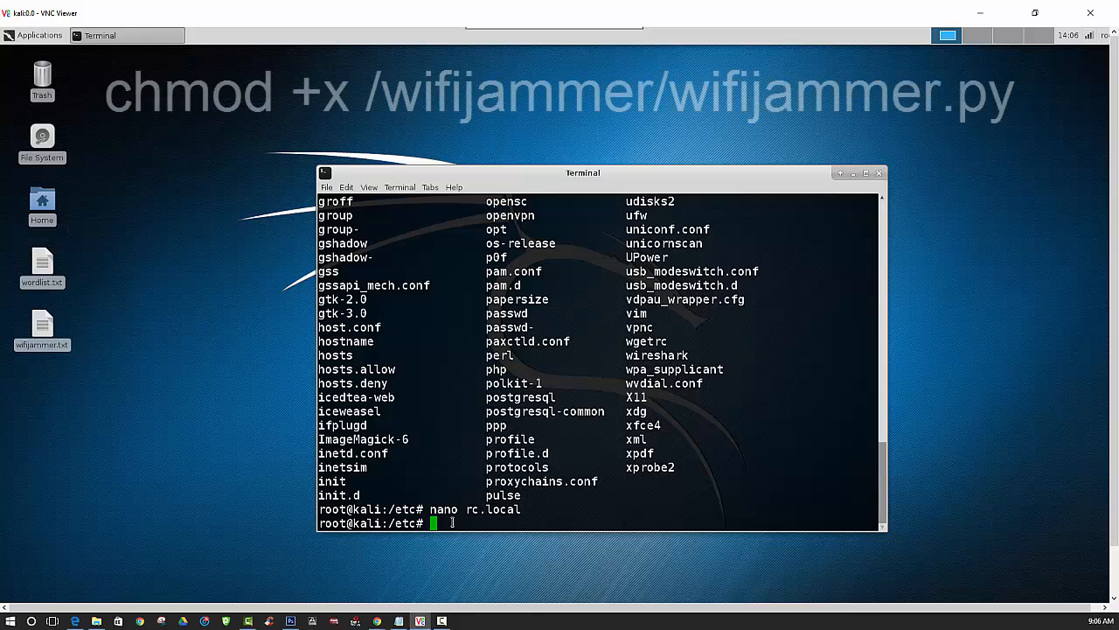
Make the script executable with chmod +x /wifijammer/wifijammer.py.
{"action": "type", "text": "chmod"}
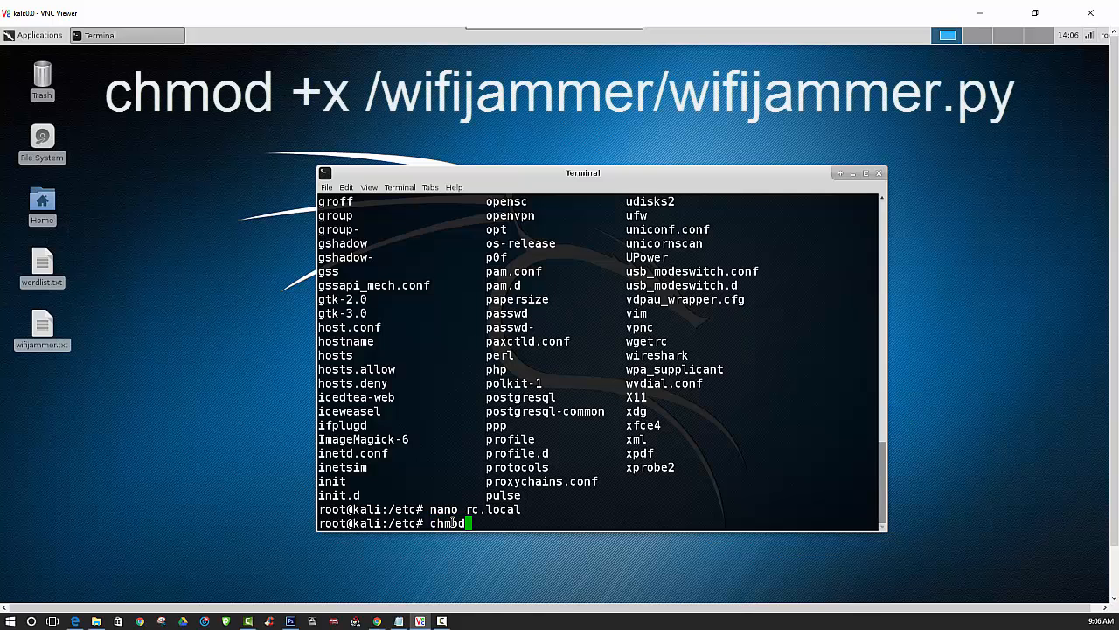
{"action": "type", "text": "+x"}
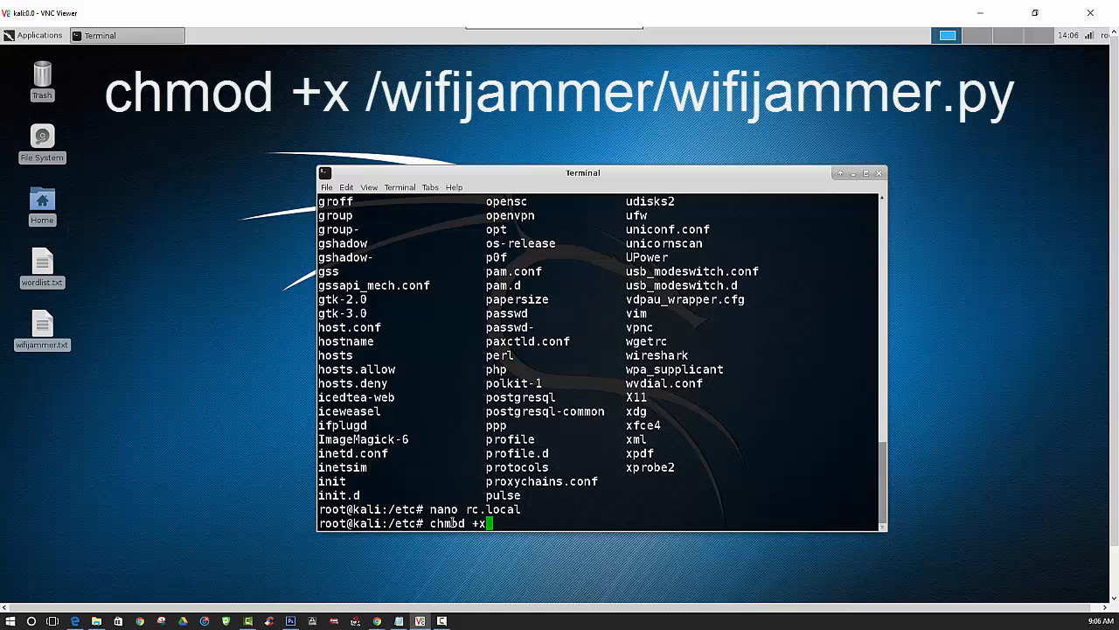
{"action": "type", "text": "/wifj"}
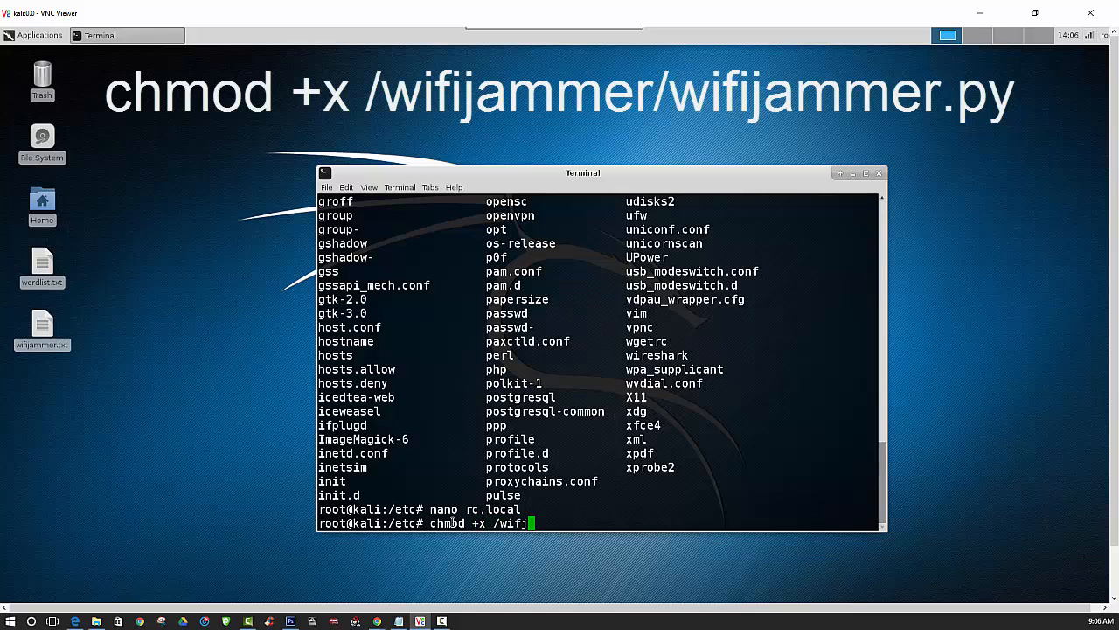
{"action": "type", "text": "ammer"}
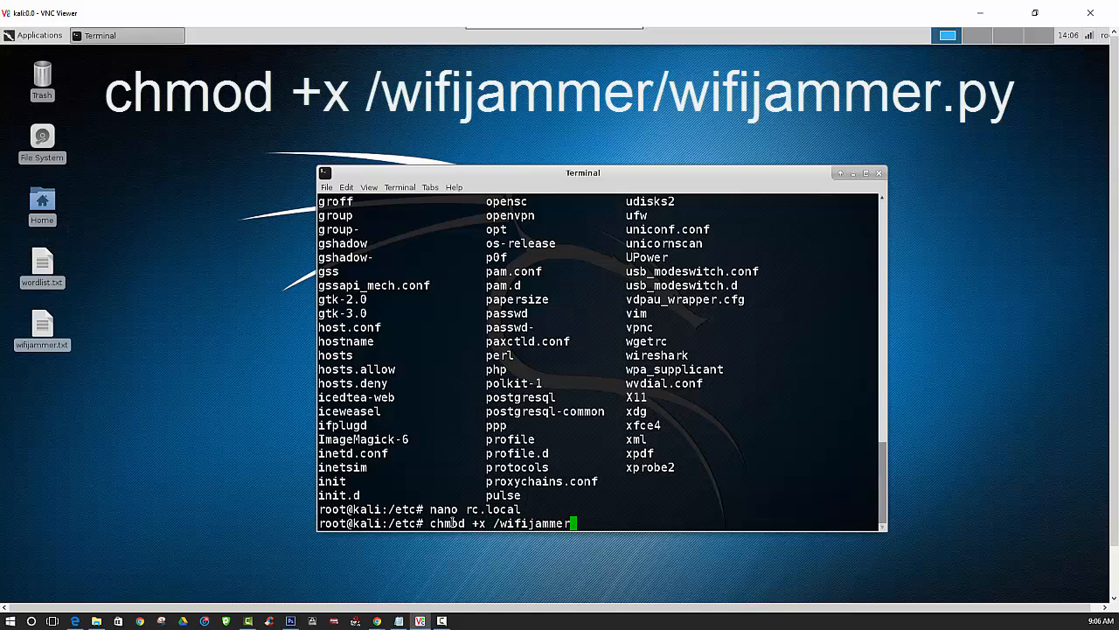
{"action": "type", "text": "/wifij"}
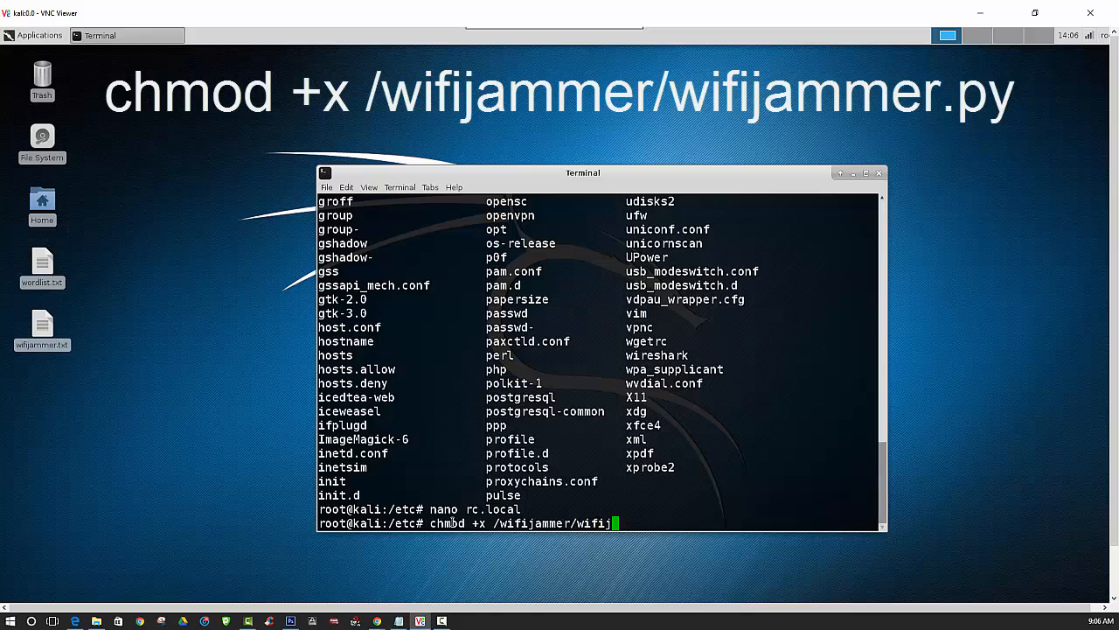
{"action": "type", "text": "ammer.py"}
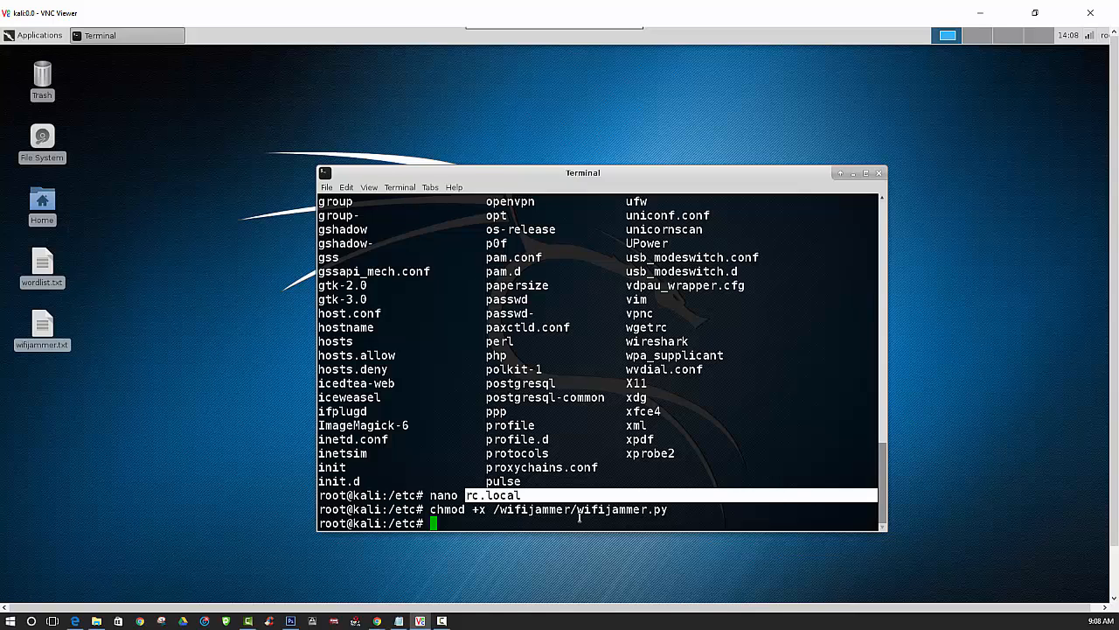
{"action": "mouse_move", "coordinate": [471, 430]}
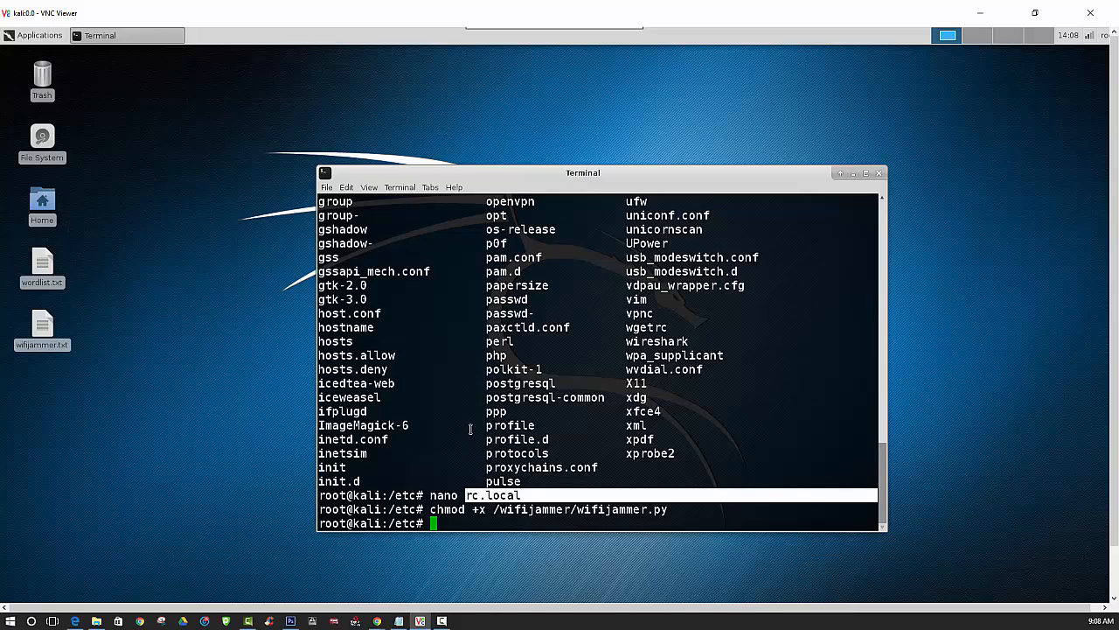